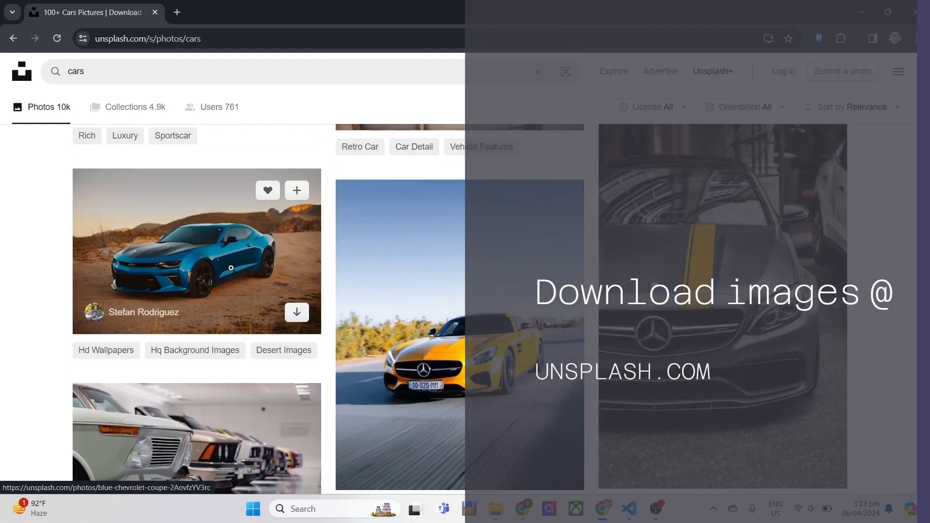
# - Scroll through the Unsplash 'cars' results and download the chosen car photos
pyautogui.scroll(-3)
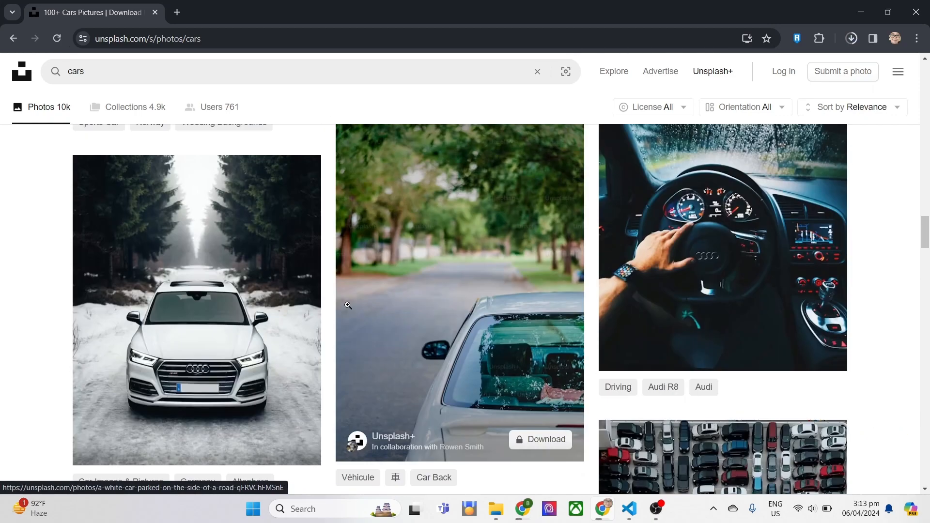
pyautogui.scroll(-3)
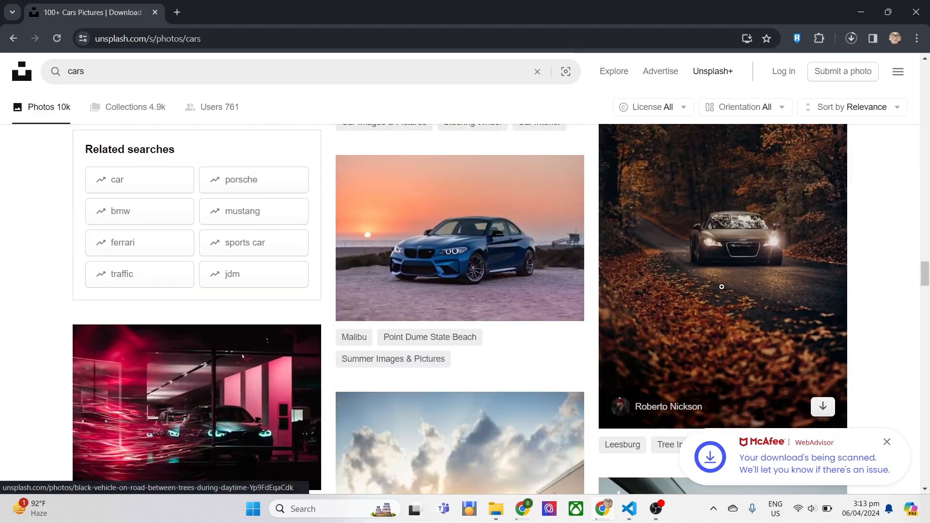
pyautogui.scroll(-3)
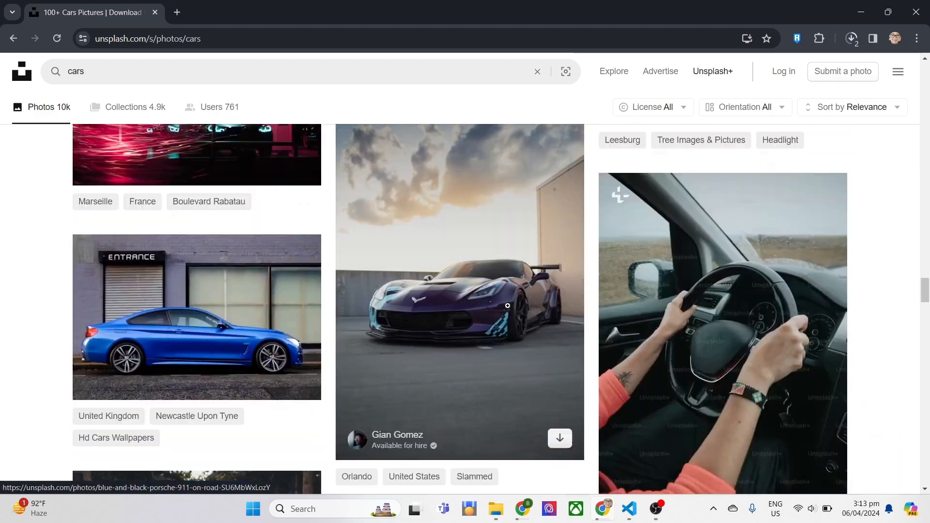
pyautogui.scroll(-3)
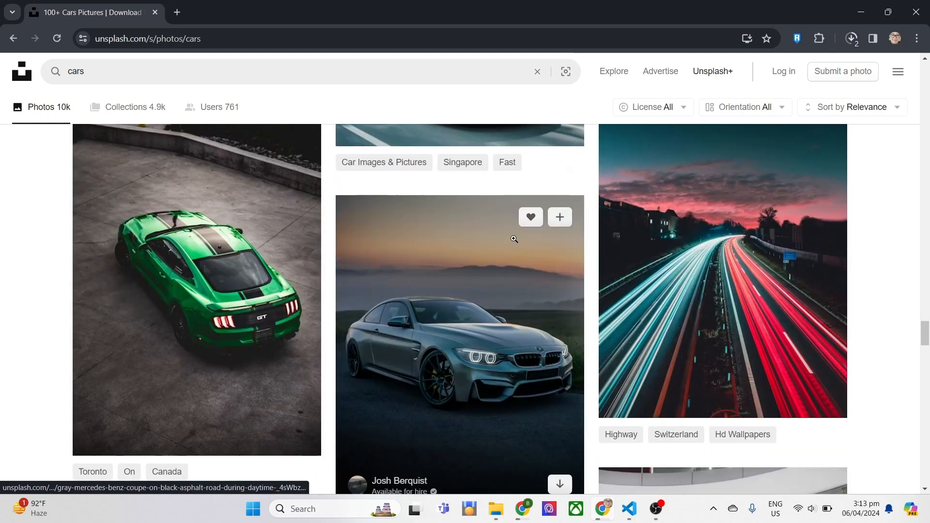
pyautogui.click(176, 13)
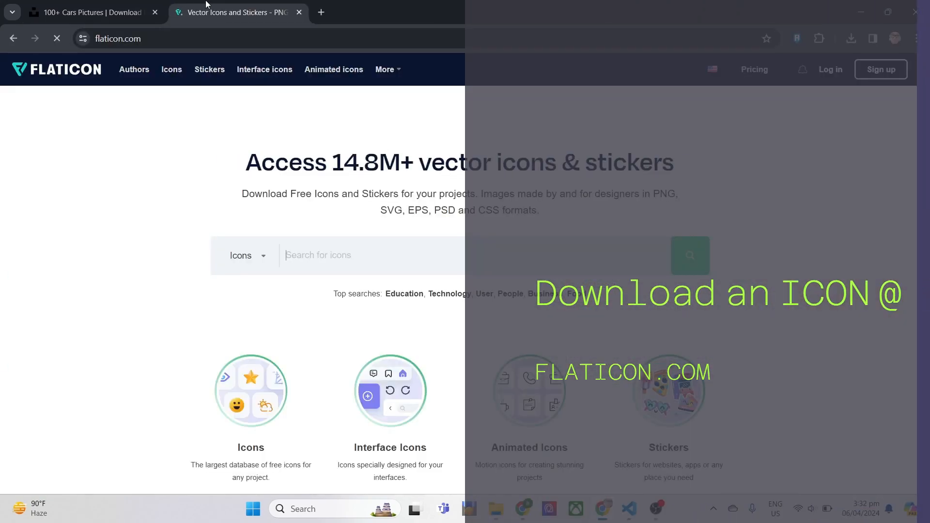
# - Search Flaticon for 'car' and download a car icon
pyautogui.write('car')
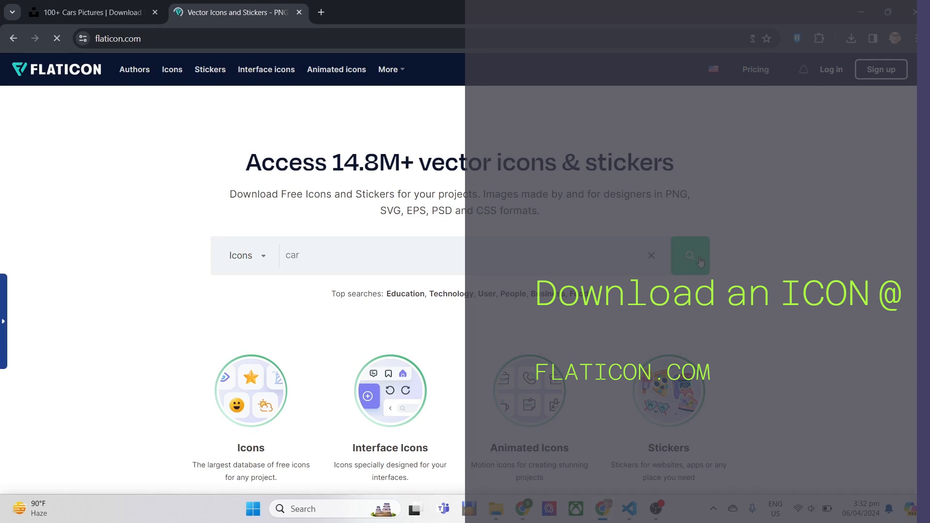
pyautogui.click(690, 255)
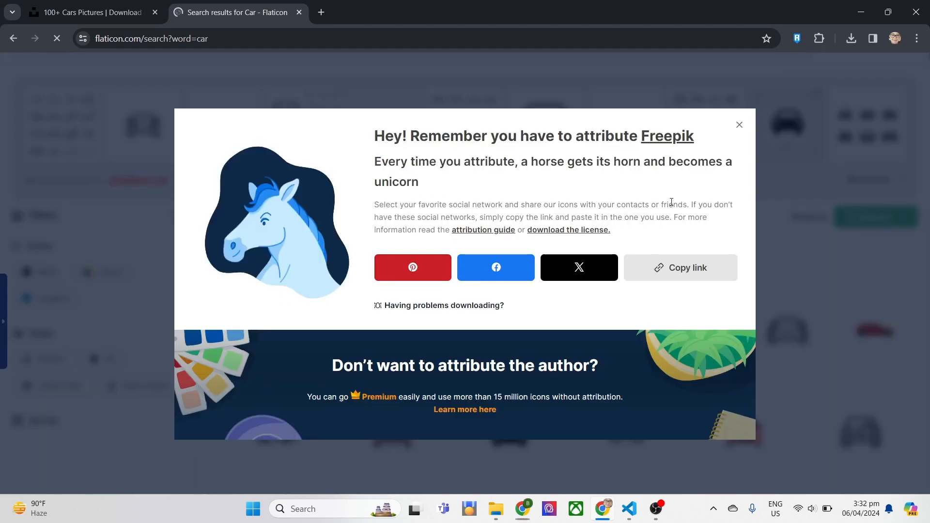
pyautogui.click(629, 509)
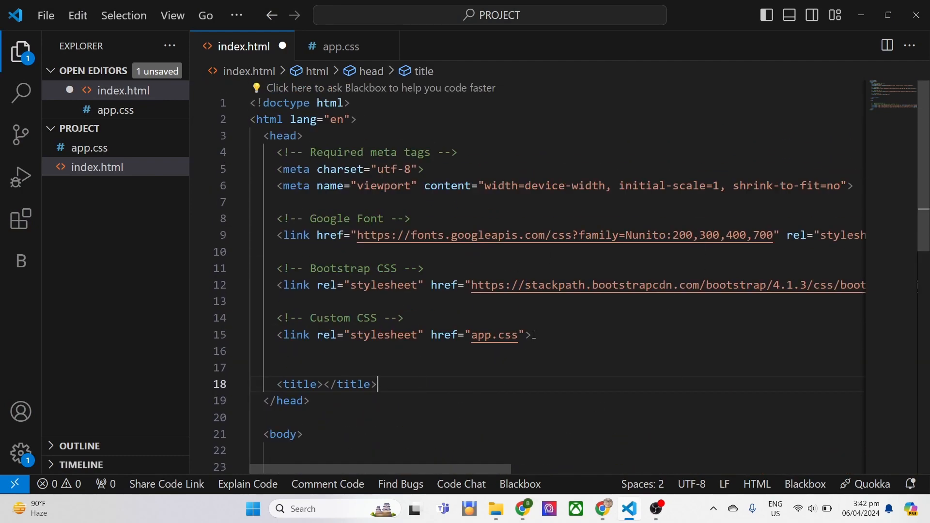
# - Add the comment 'insert your project title here' and title 'Project Title' to index.html's head
pyautogui.doubleClick(493, 334)
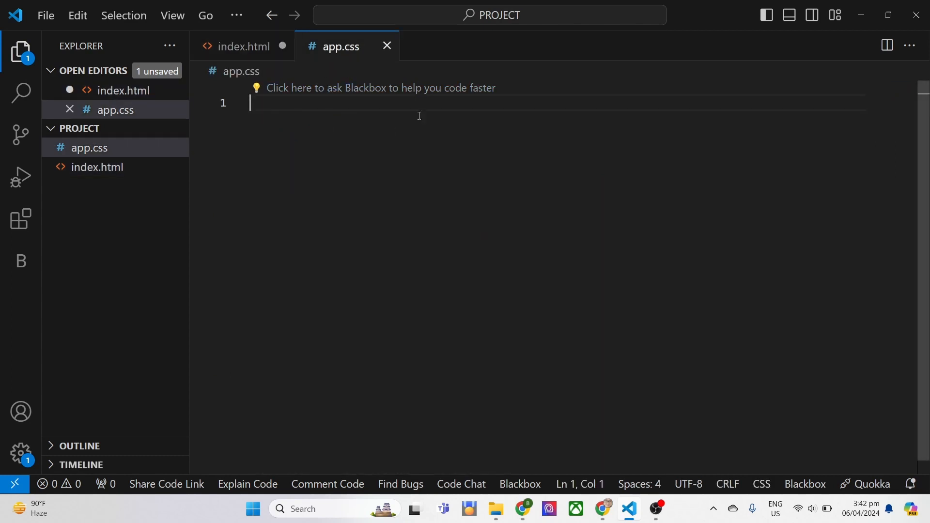
pyautogui.click(242, 46)
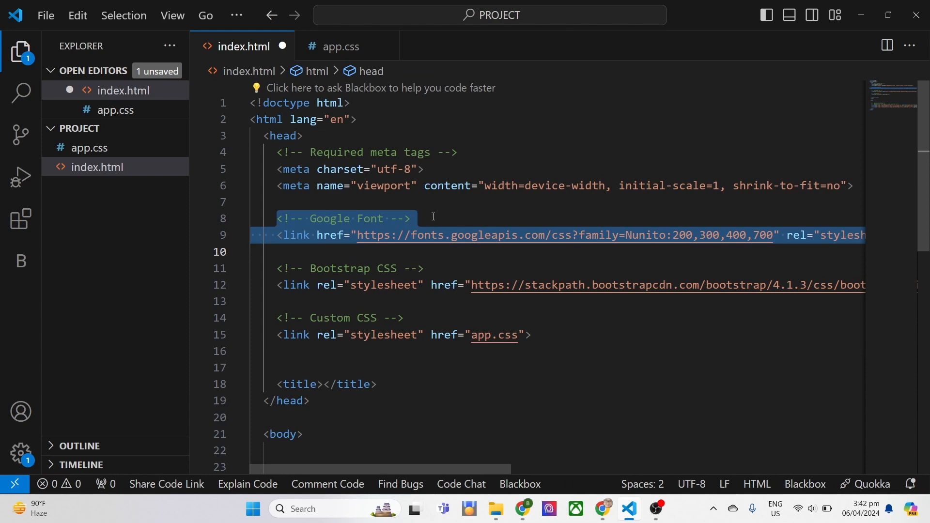
pyautogui.scroll(-3)
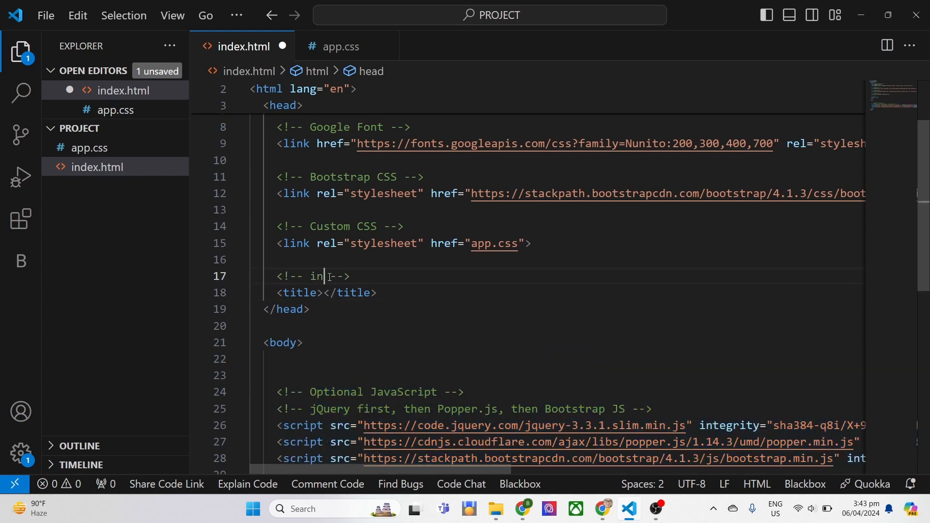
pyautogui.write('sert your project title here')
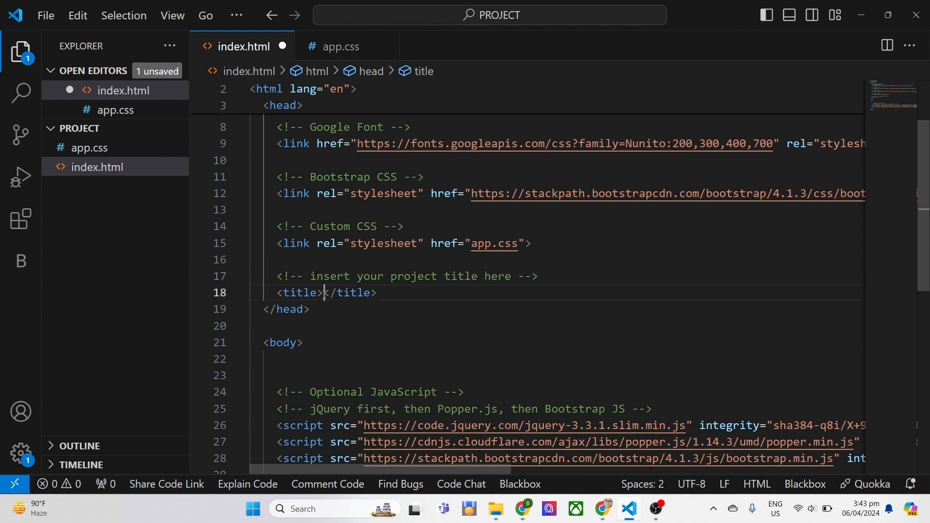
pyautogui.write('Project Title')
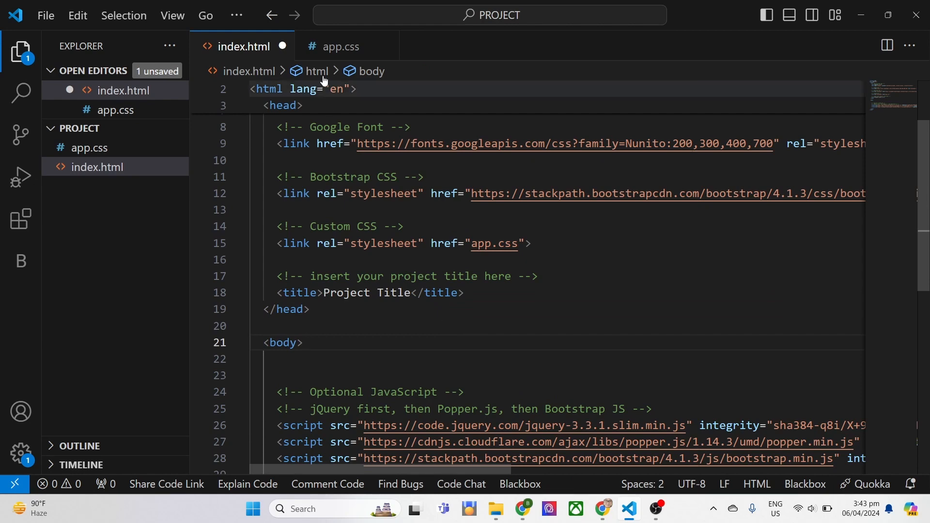
# - Add a body rule with background #f5f5f5 to app.css and save both files
pyautogui.click(339, 46)
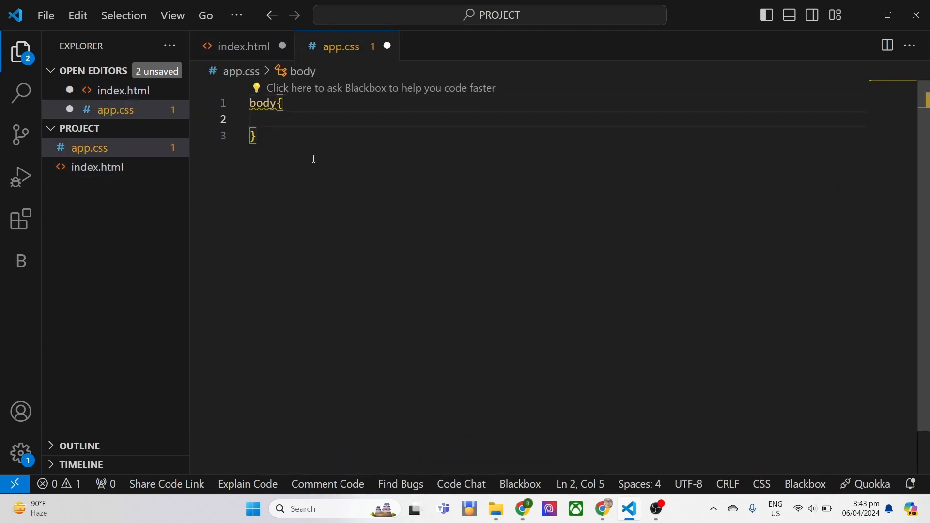
pyautogui.write('background: #f5f5f5;')
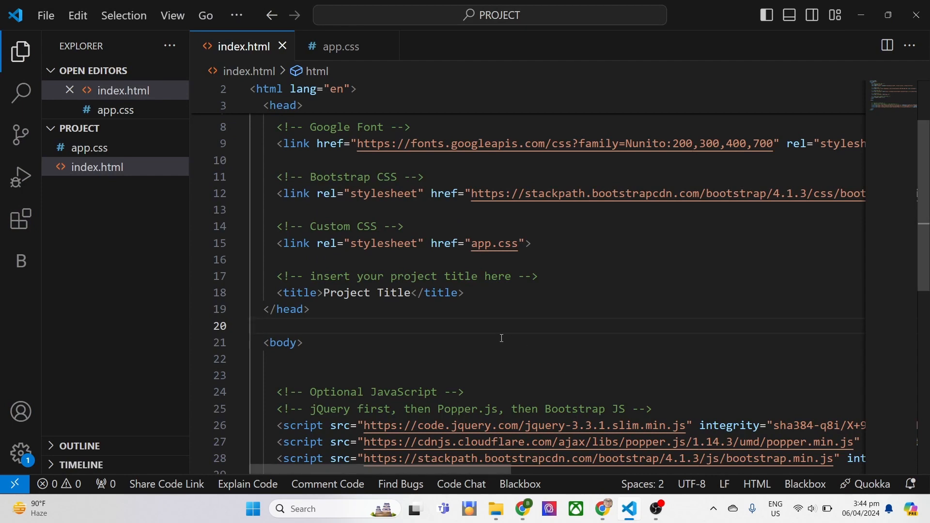
pyautogui.moveTo(396, 327)
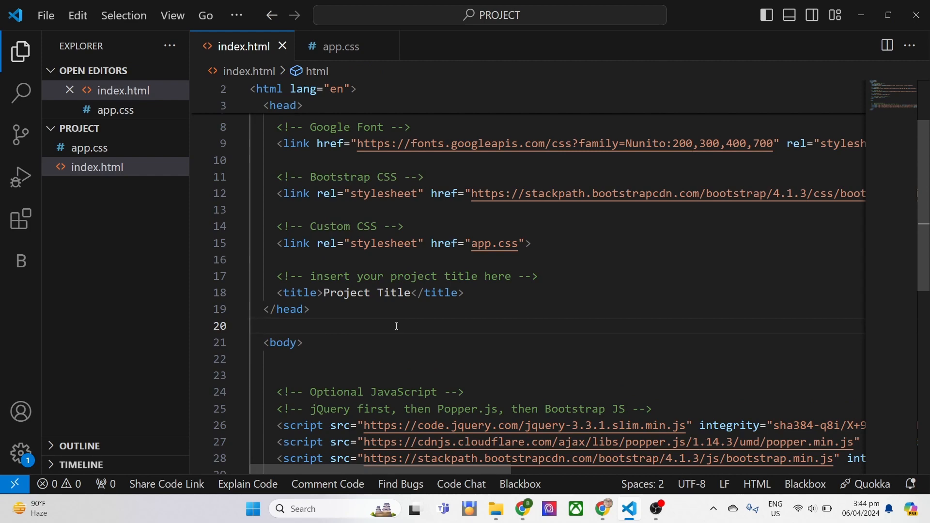
# - Add a 'Let's create a custom Nav' comment and a navbar navbar-dark bg-dark navbar-expand-md nav
pyautogui.write('<!--  -->')
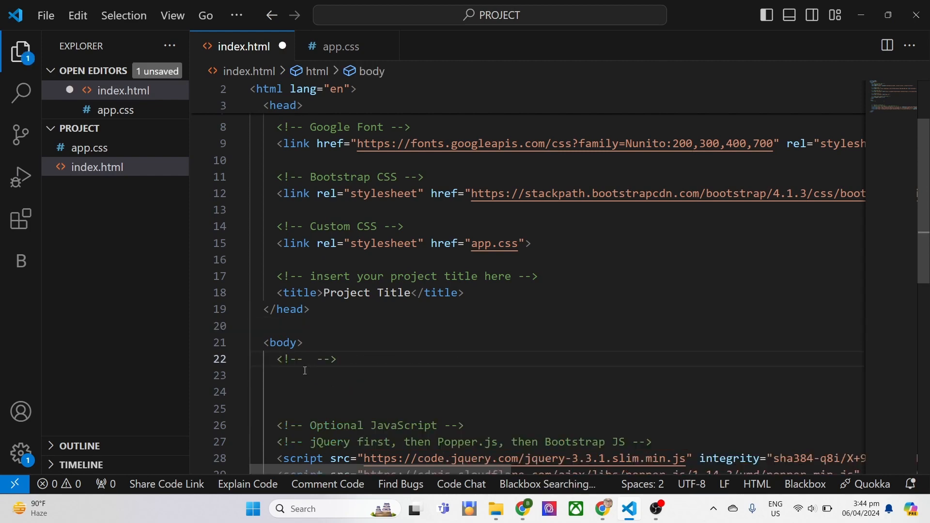
pyautogui.write("Let's create a custom Navbar")
pyautogui.click(558, 391)
pyautogui.write('<nav></nav>')
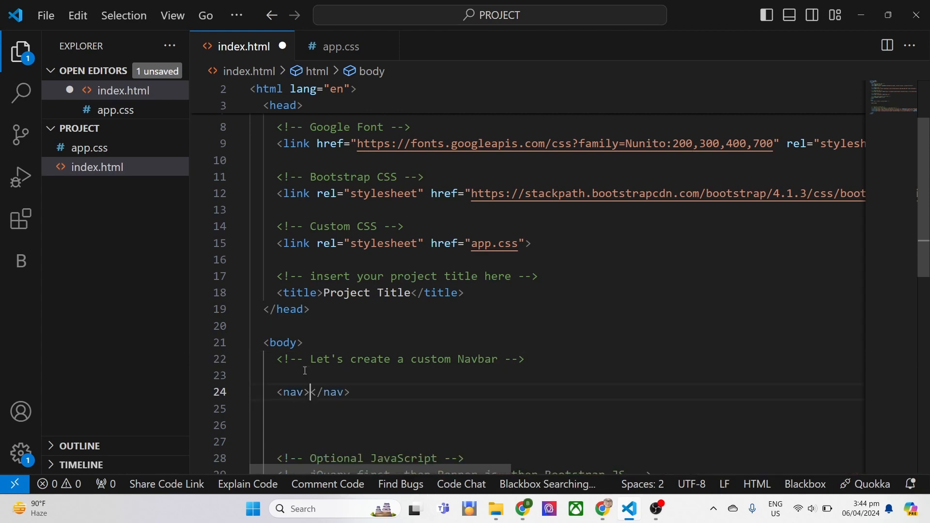
pyautogui.write('" "')
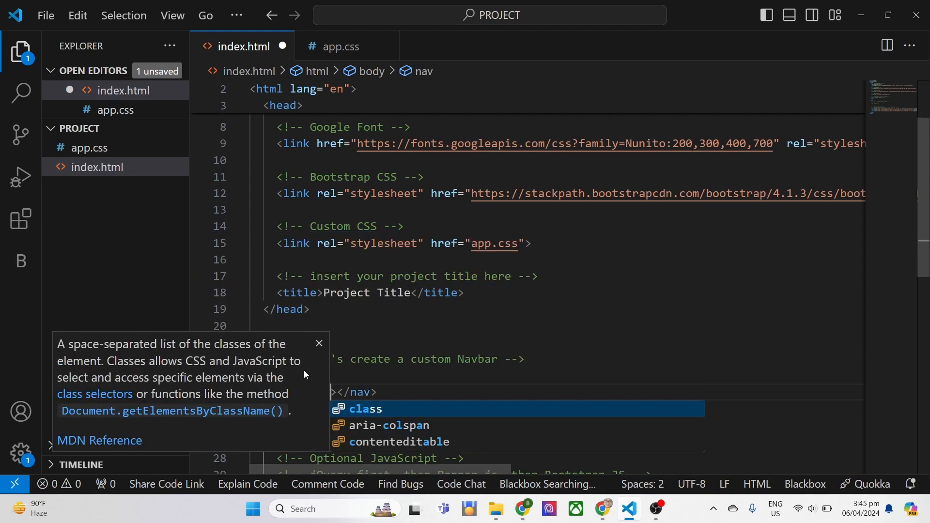
pyautogui.write('navbar "')
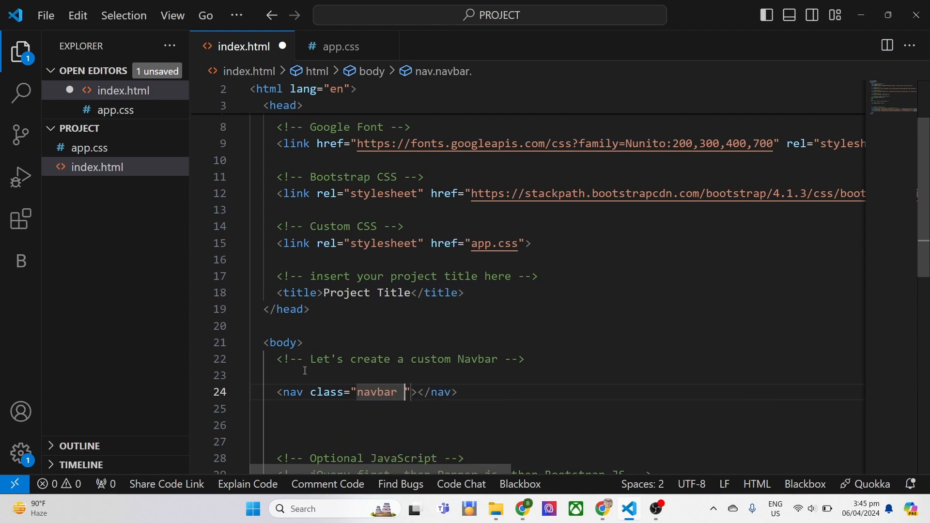
pyautogui.write('navbar')
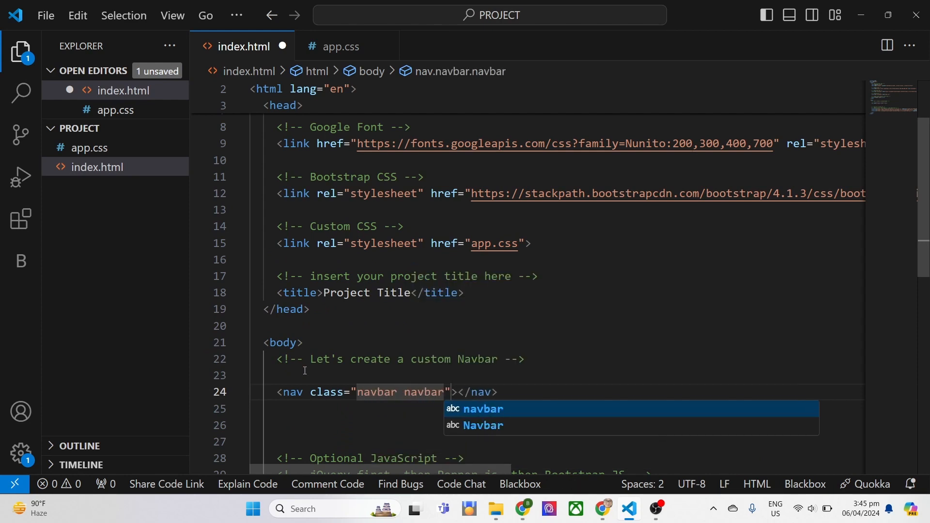
pyautogui.write('navbar-dark bg-dark')
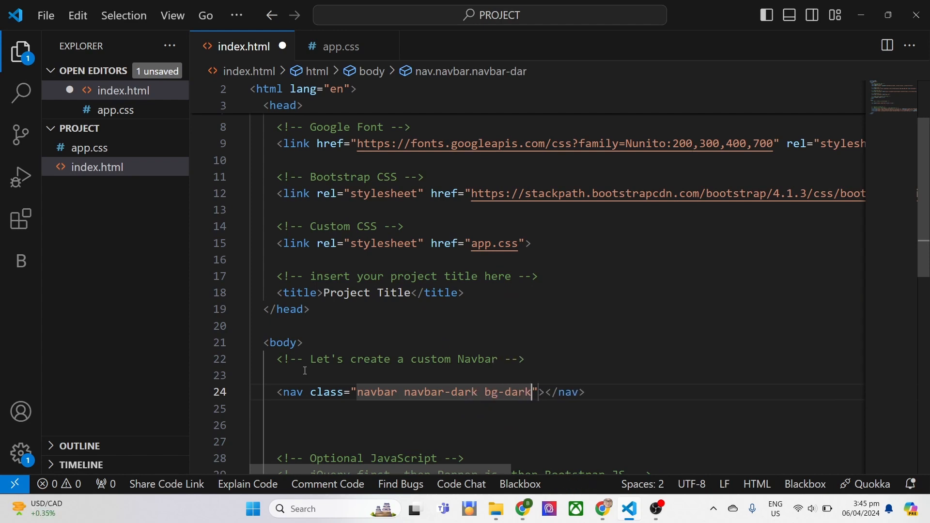
pyautogui.write('" "')
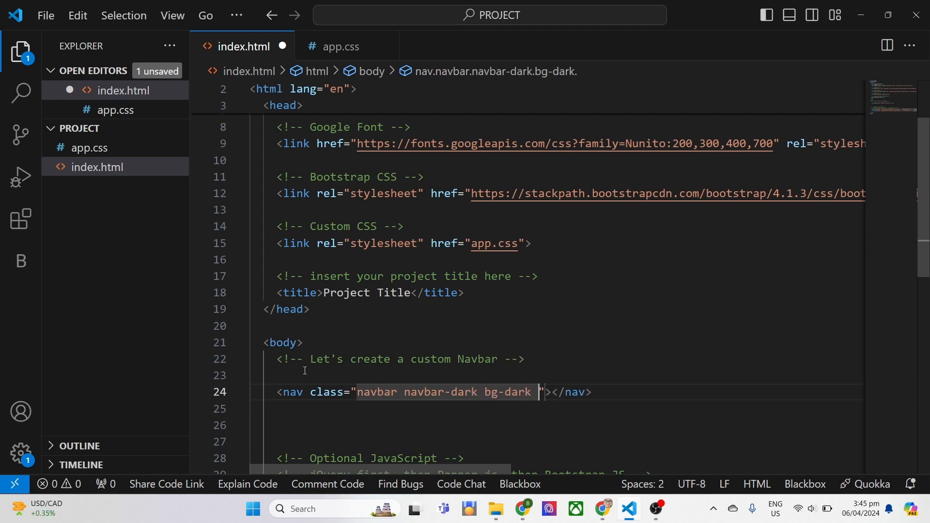
pyautogui.write('navbar')
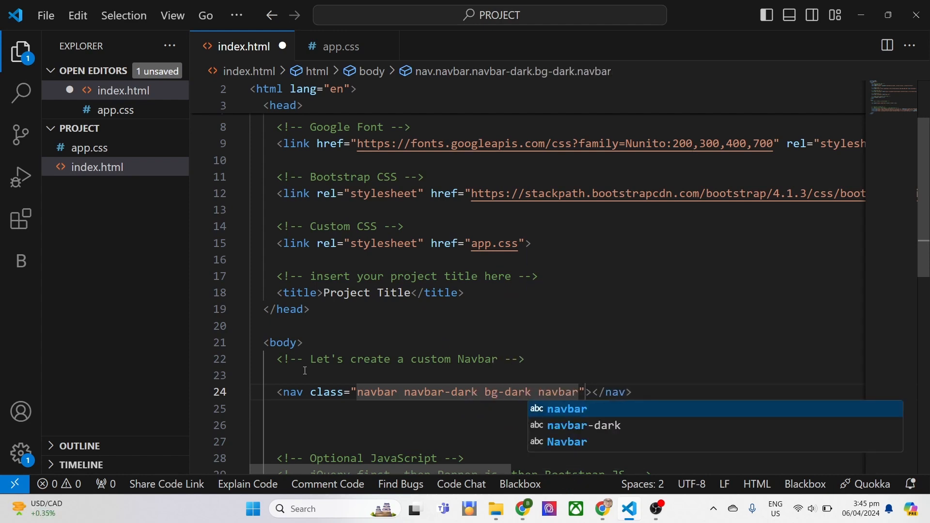
pyautogui.write('-expand-md')
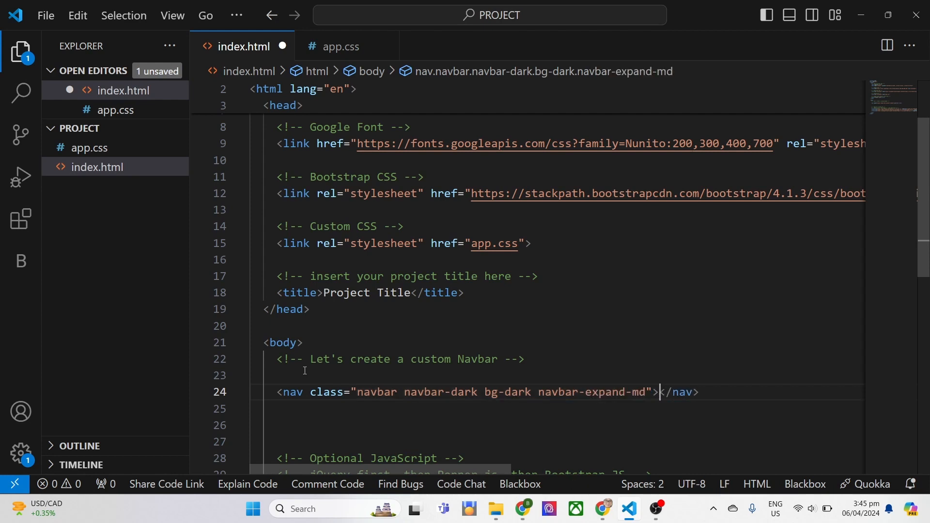
pyautogui.press('Enter')
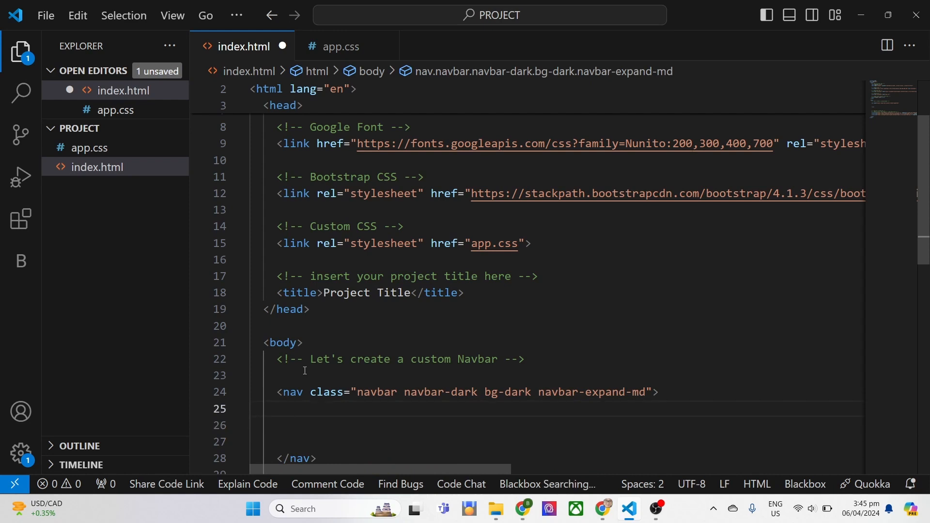
# - Insert a navbar-brand link to '#' reading 'Habibi Cars' and retitle the page Habibi Cars
pyautogui.write('a')
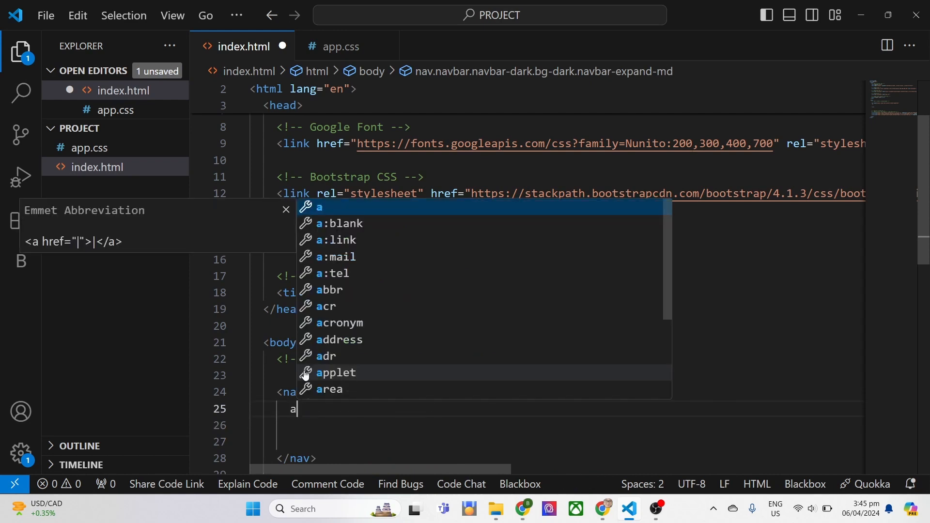
pyautogui.write('.nava')
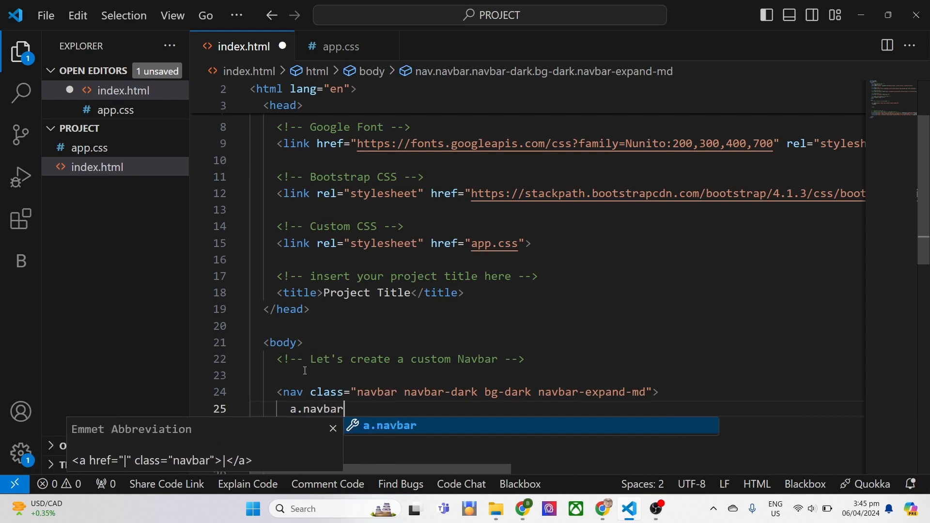
pyautogui.write('-b')
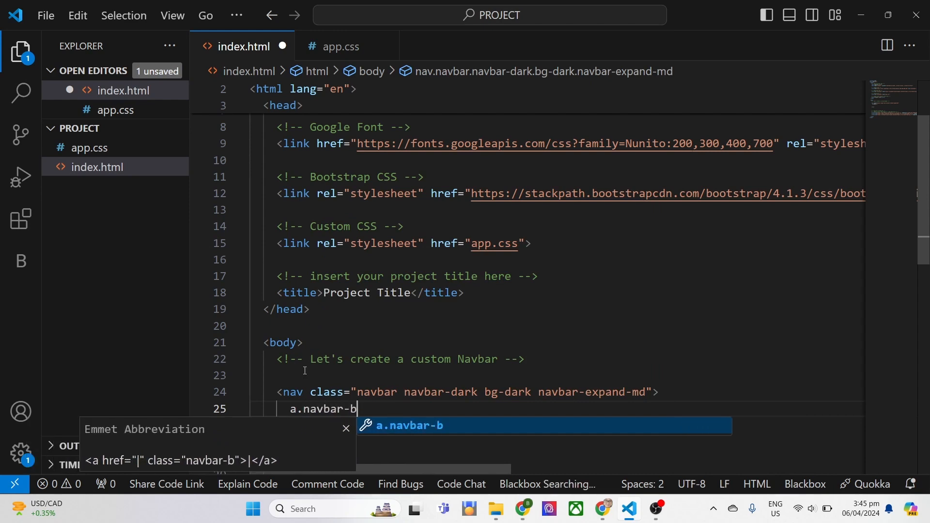
pyautogui.press('Tab')
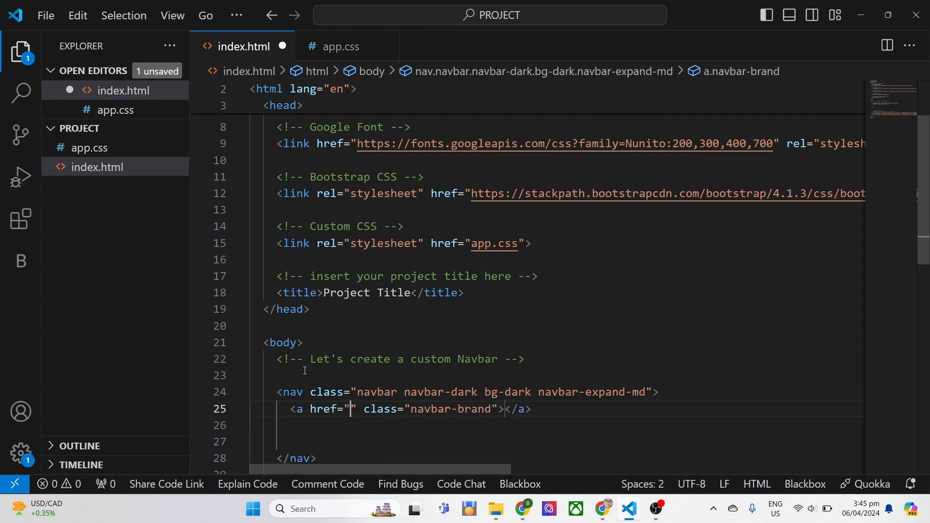
pyautogui.write('#')
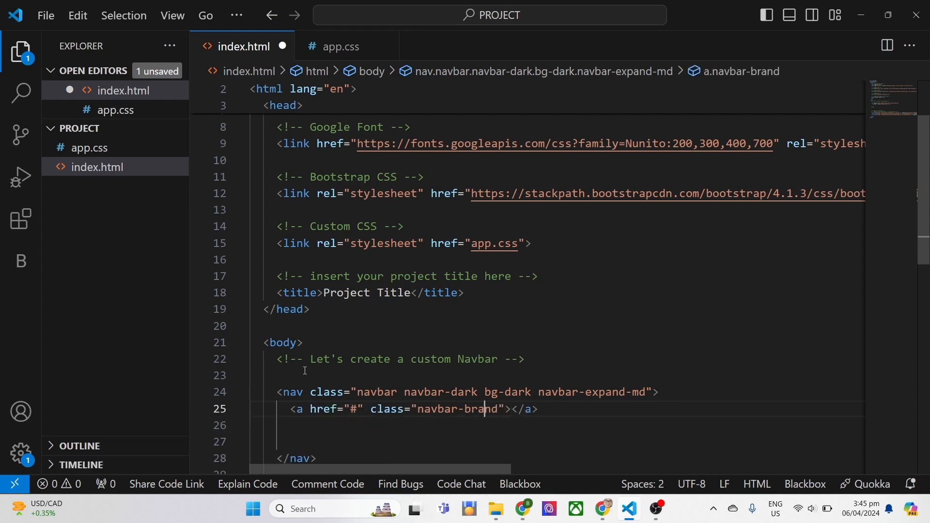
pyautogui.write('Hab')
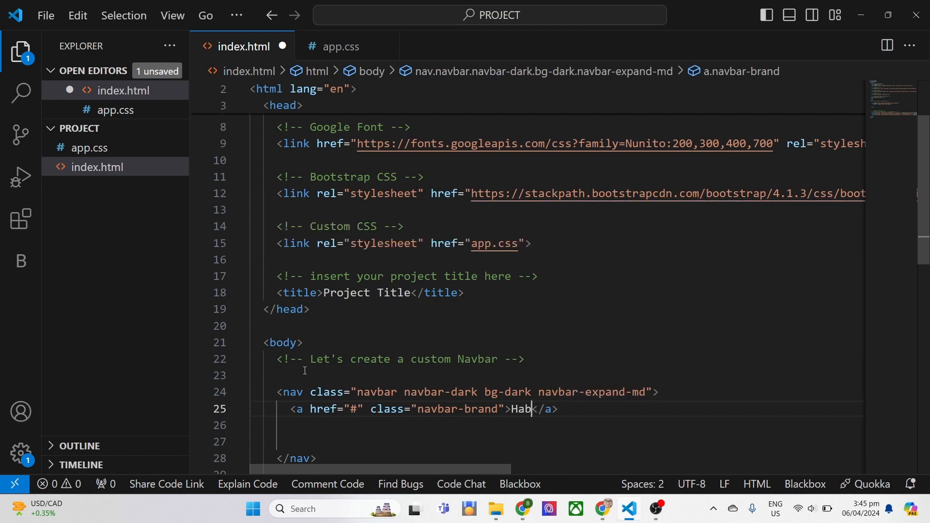
pyautogui.write('ibi Cars')
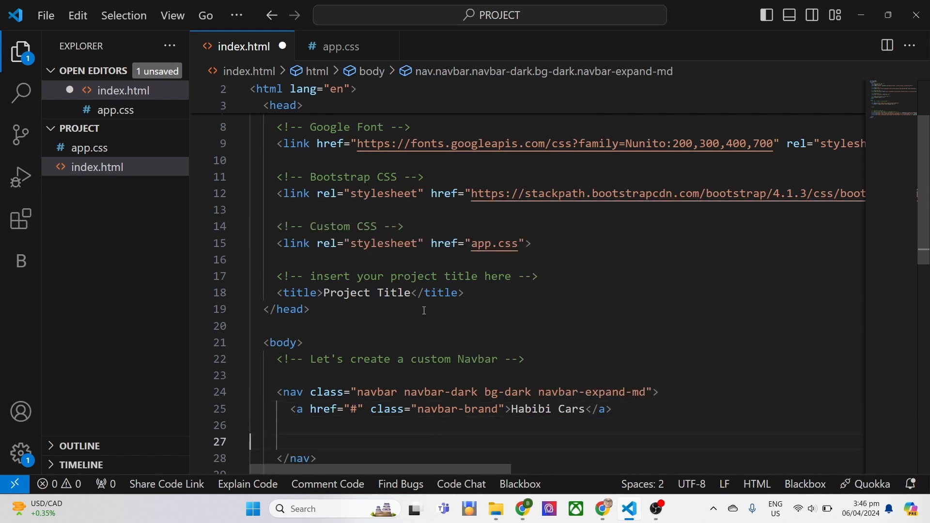
pyautogui.write('Habibi Cars')
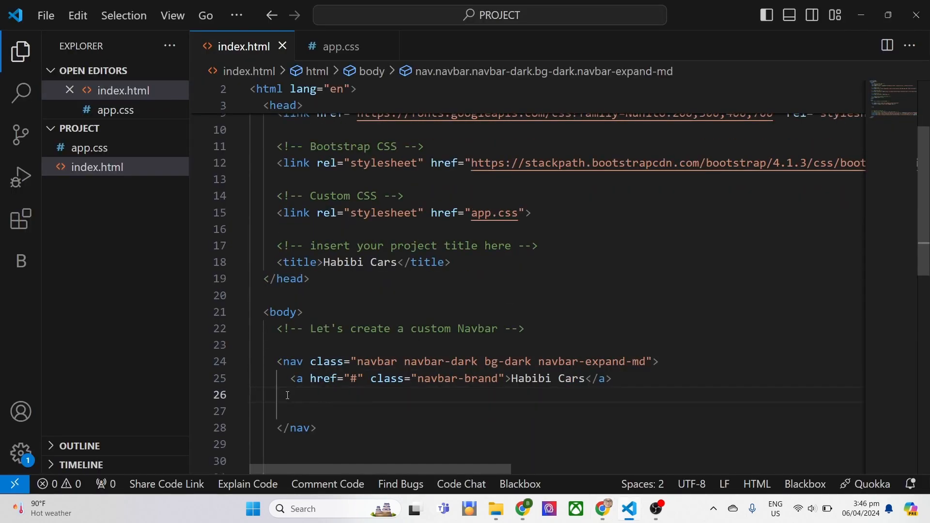
# - Add a navbar-toggler button containing a navbar-toggler-icon span after the brand link
pyautogui.write('button ></button>')
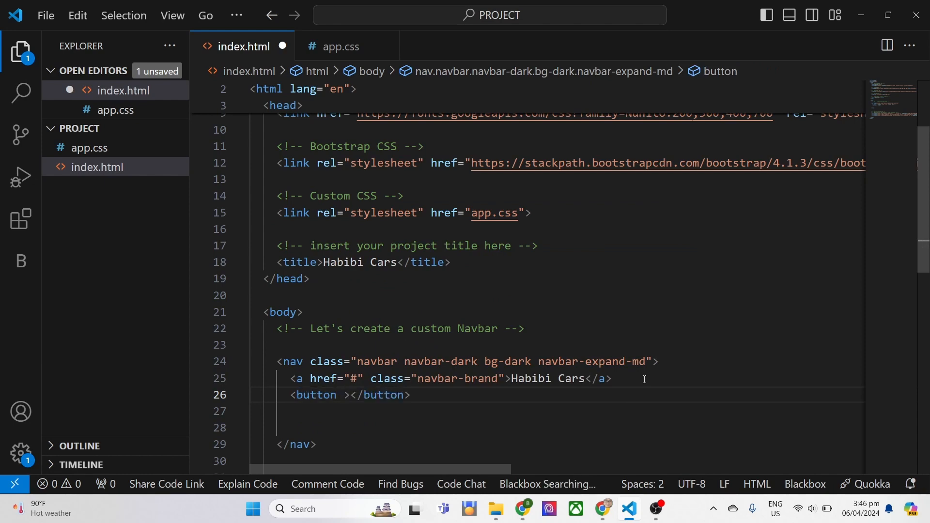
pyautogui.write('class="nav"')
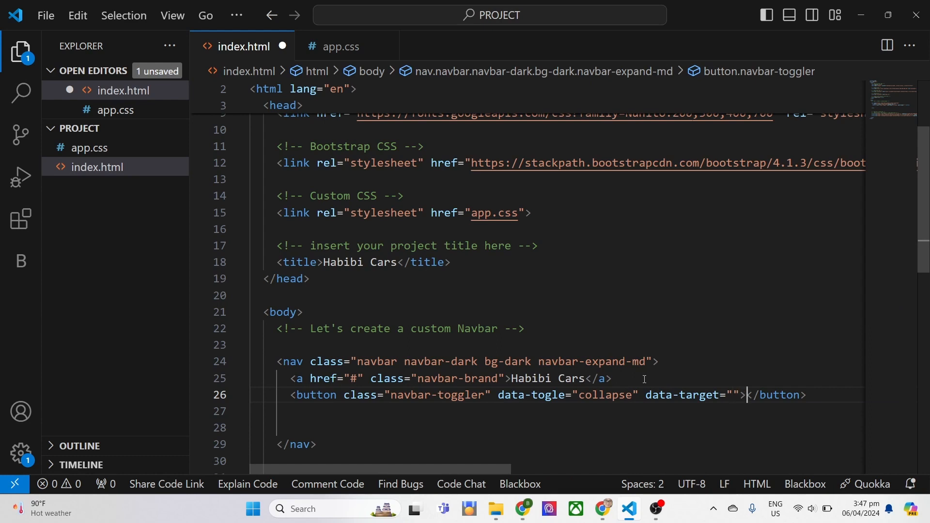
pyautogui.write('spac')
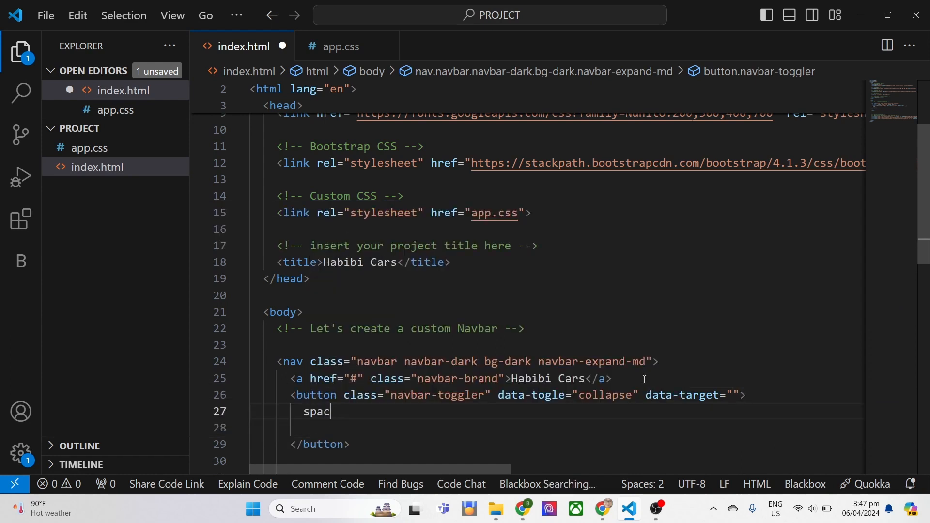
pyautogui.press('Tab')
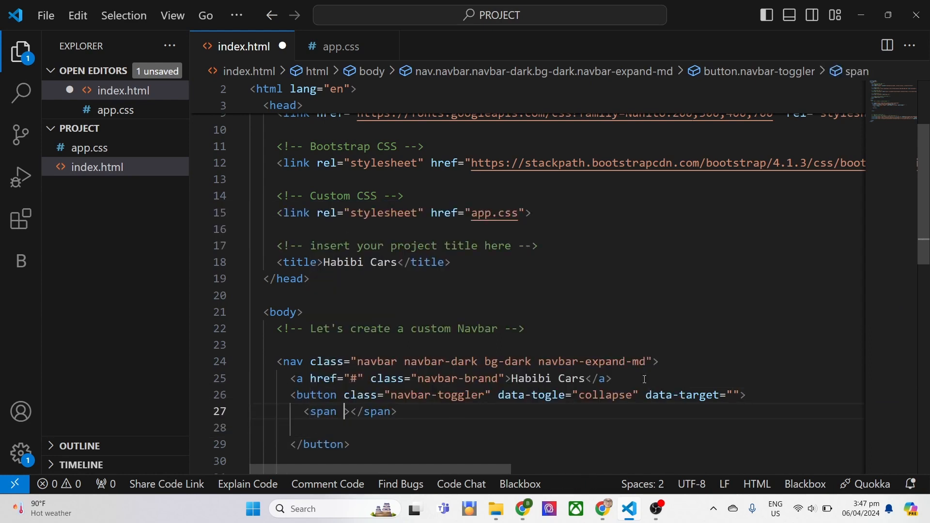
pyautogui.write('class="nav"')
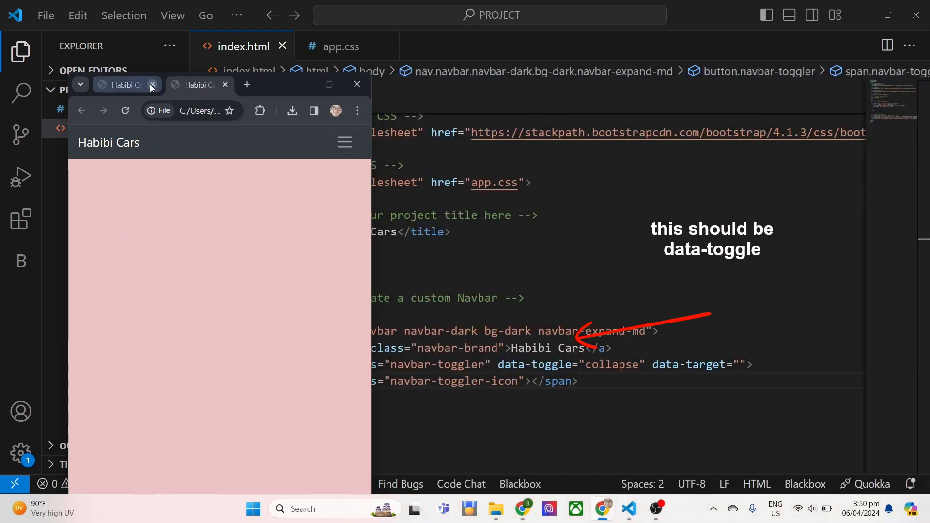
# - Close the Habibi Cars preview tab in Chrome
pyautogui.click(153, 85)
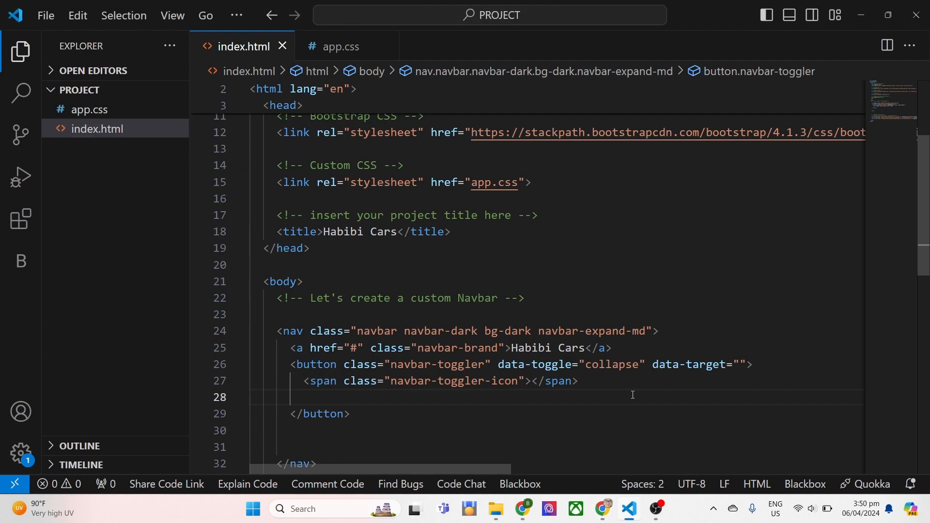
# - Create a collapse navbar-collapse div with id 'Anynamefortargetlink' and set the toggler's data-target to it
pyautogui.write('div class=""></div>')
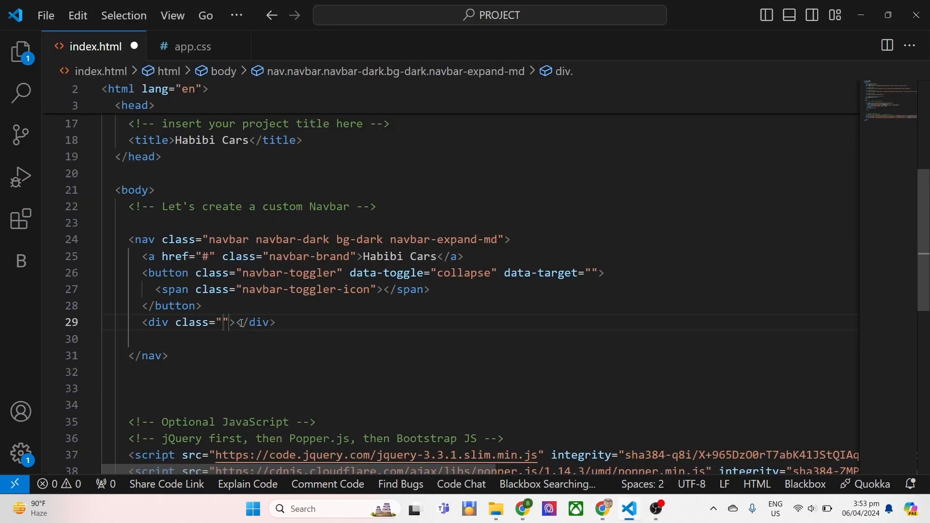
pyautogui.write('collapse n')
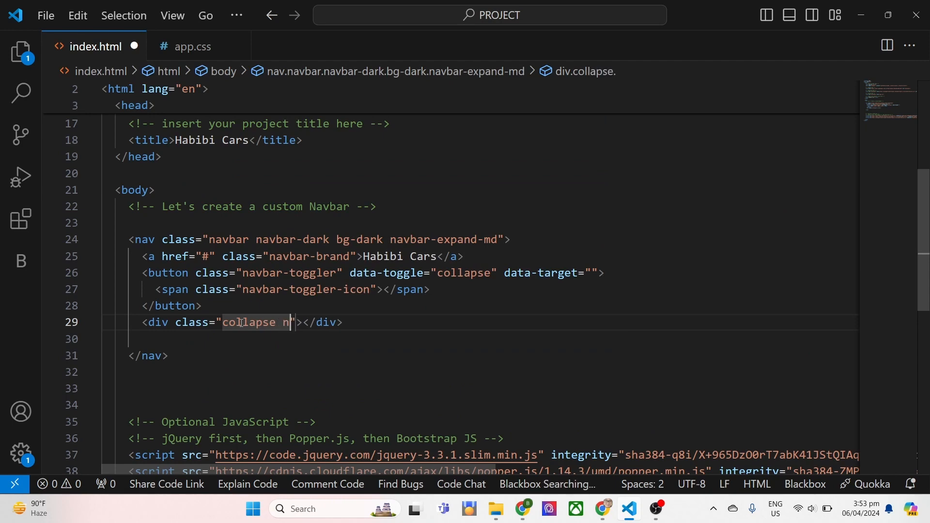
pyautogui.write('avbar-collapse')
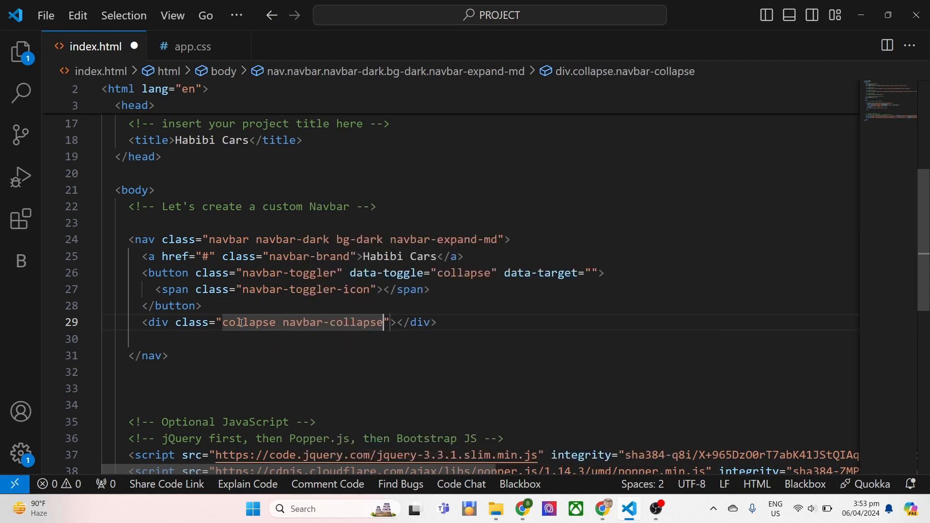
pyautogui.write('id=""')
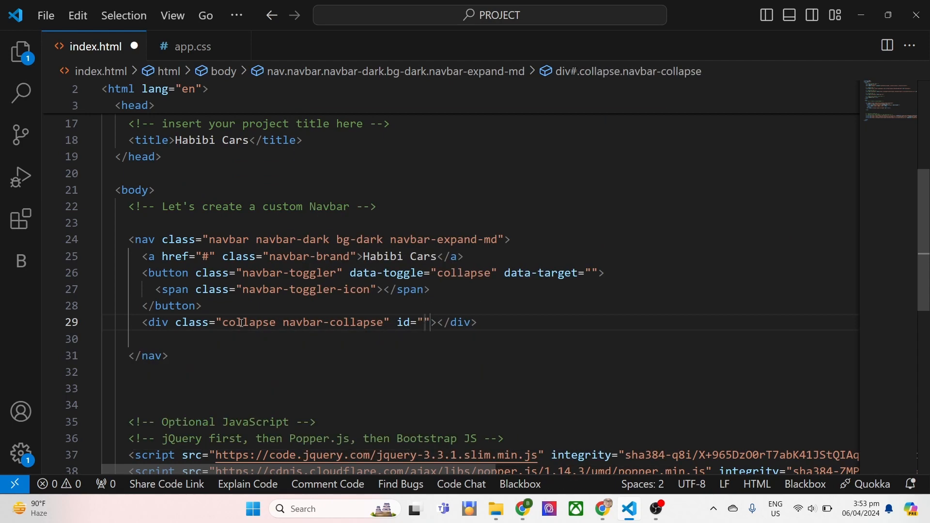
pyautogui.write('targetlinks')
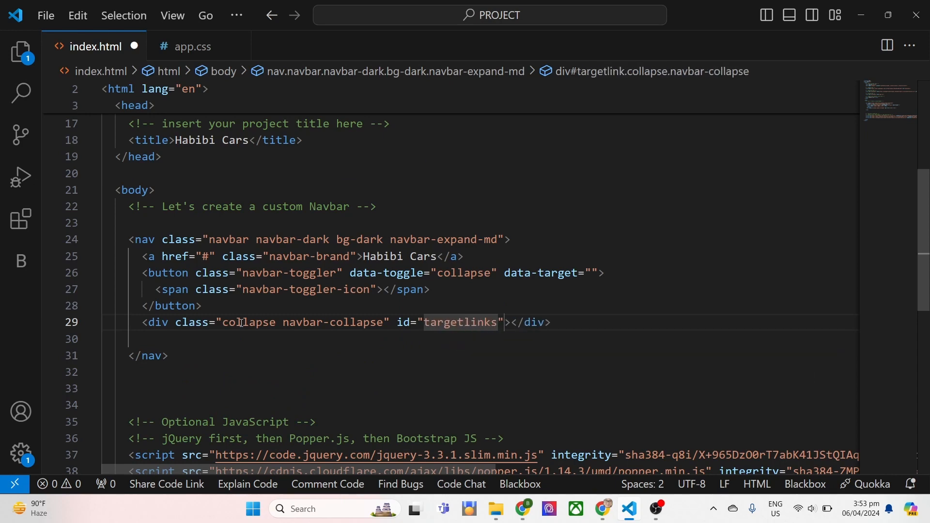
pyautogui.write('Anynamefo')
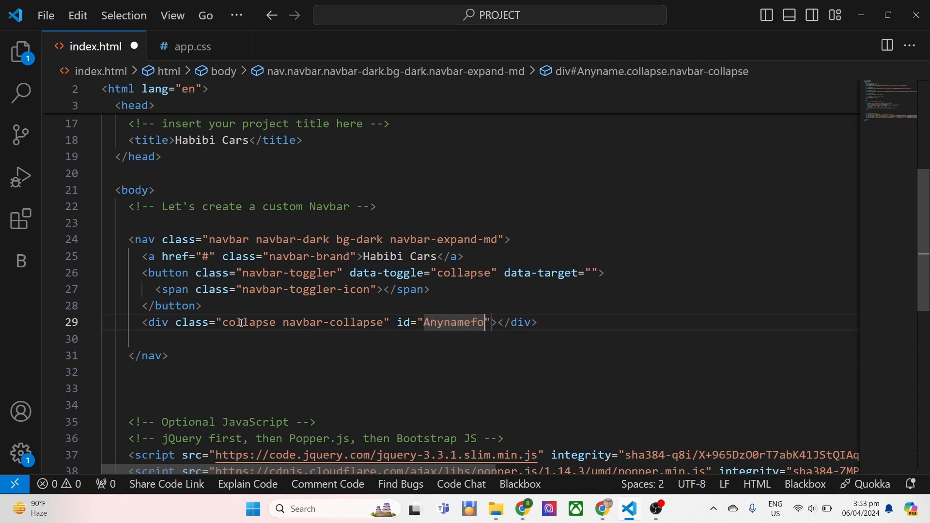
pyautogui.write('rtarget')
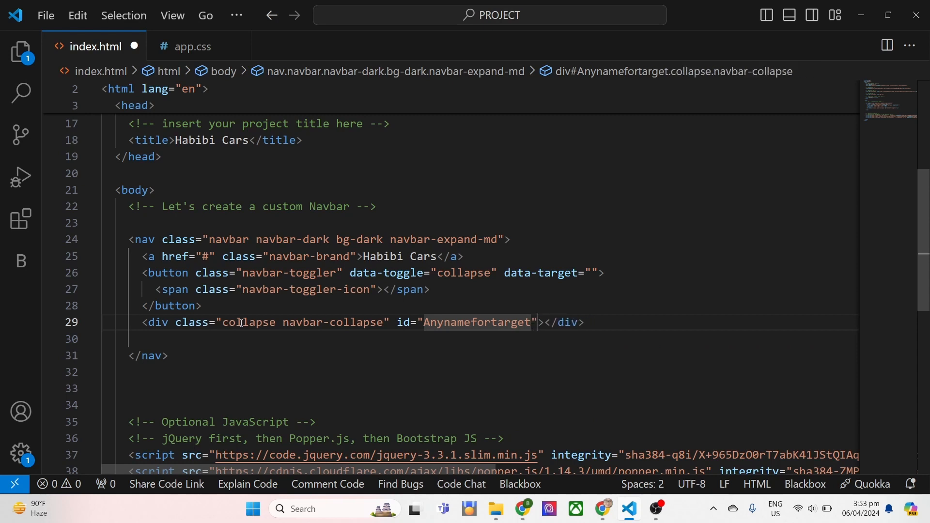
pyautogui.write('link')
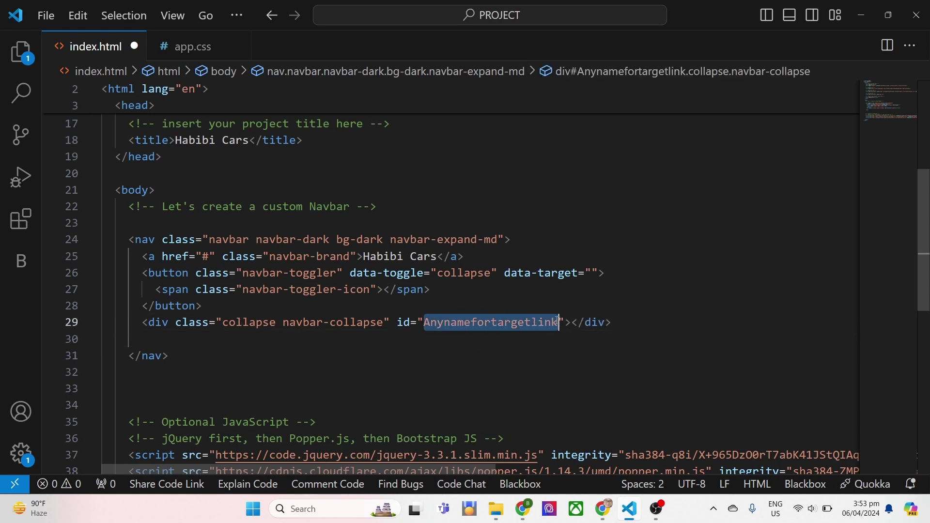
pyautogui.write('#')
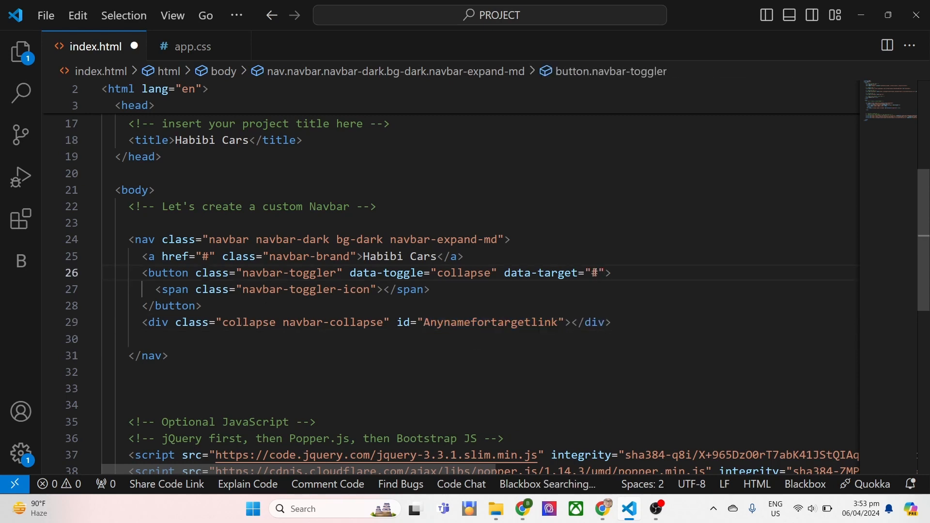
pyautogui.write('Anynamefortargetlink')
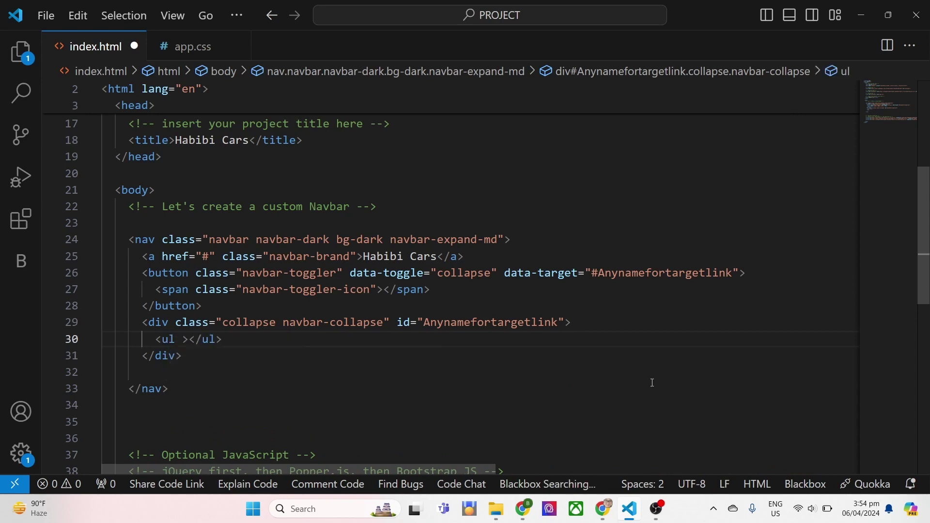
# - Give the list class navbar-nav, add a nav-item with a HOME nav-link, and start the next nav-item
pyautogui.write('class="navbar"')
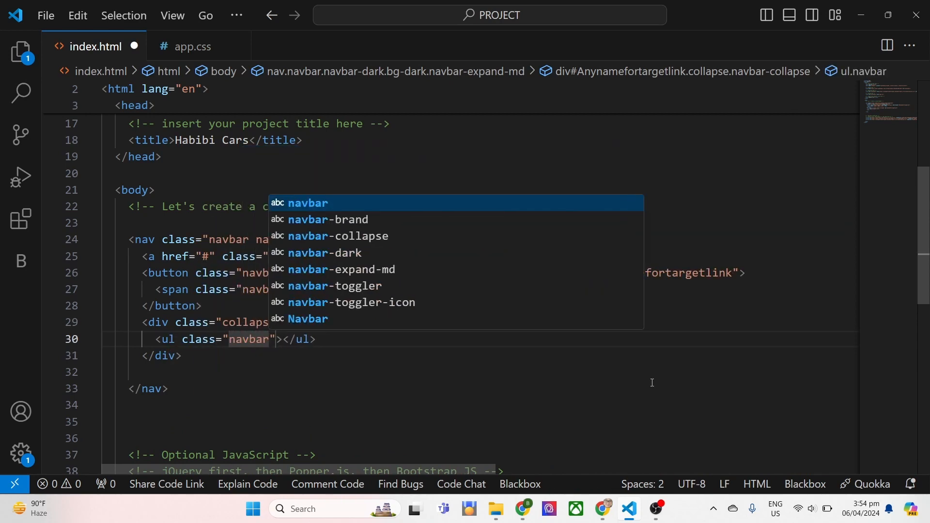
pyautogui.write('-nav')
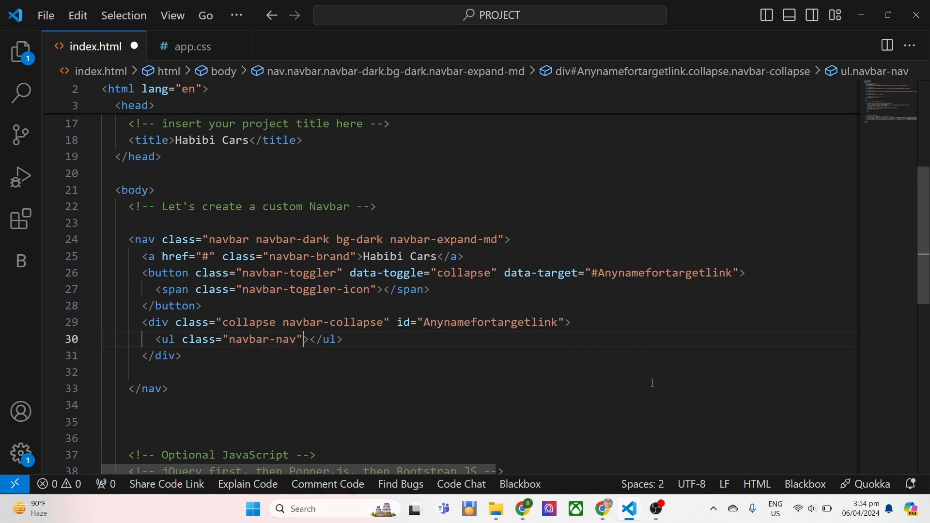
pyautogui.press('Enter')
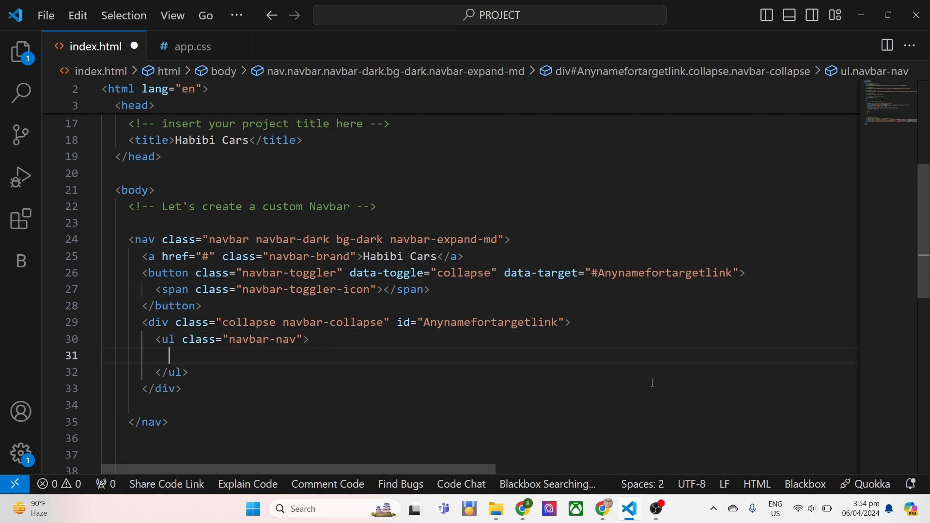
pyautogui.write('<li>')
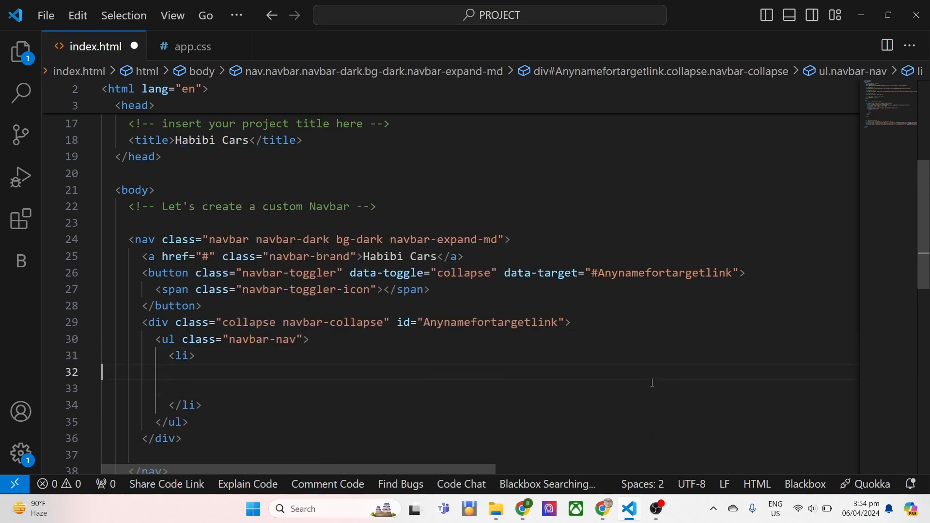
pyautogui.write('class')
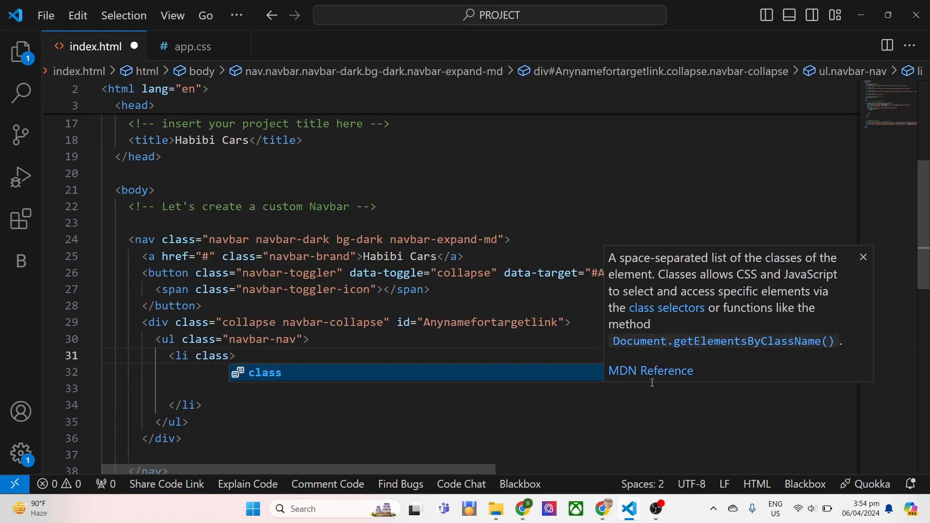
pyautogui.write('"nav"')
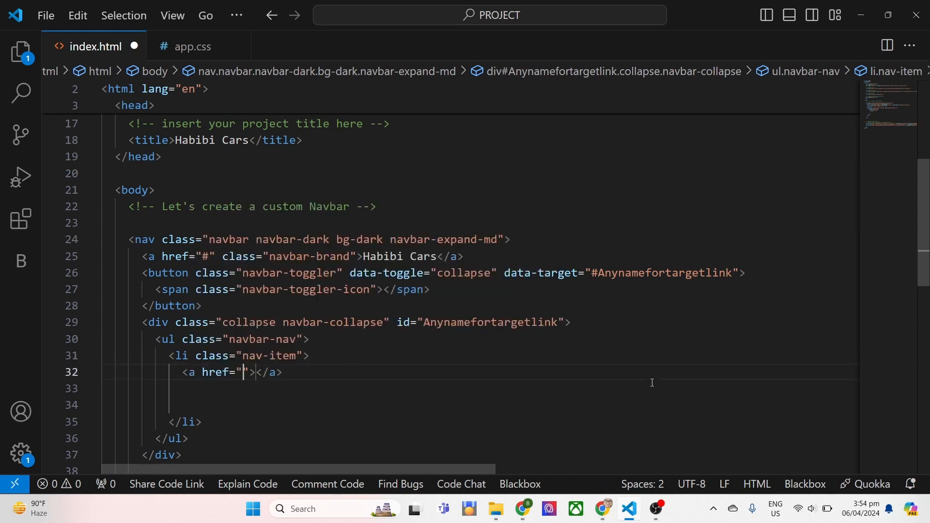
pyautogui.write('class=""')
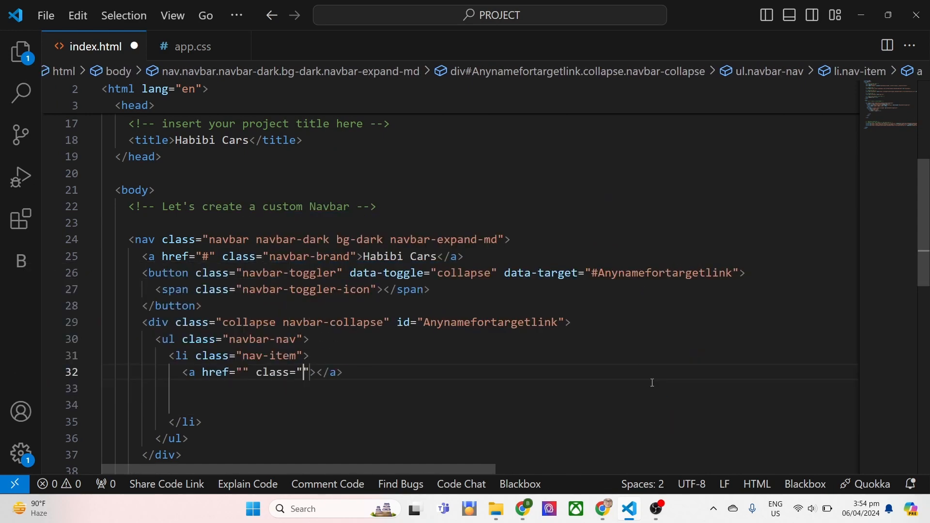
pyautogui.write('nav-link')
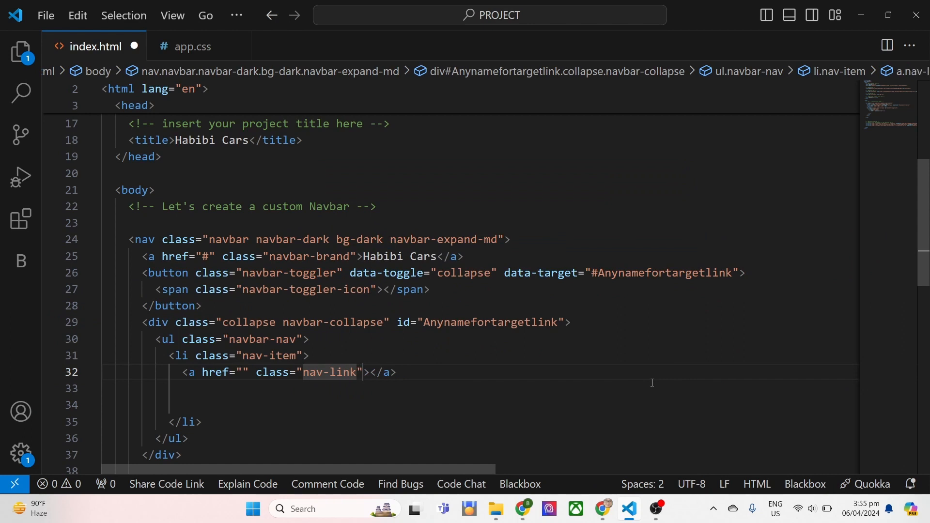
pyautogui.write('HOME')
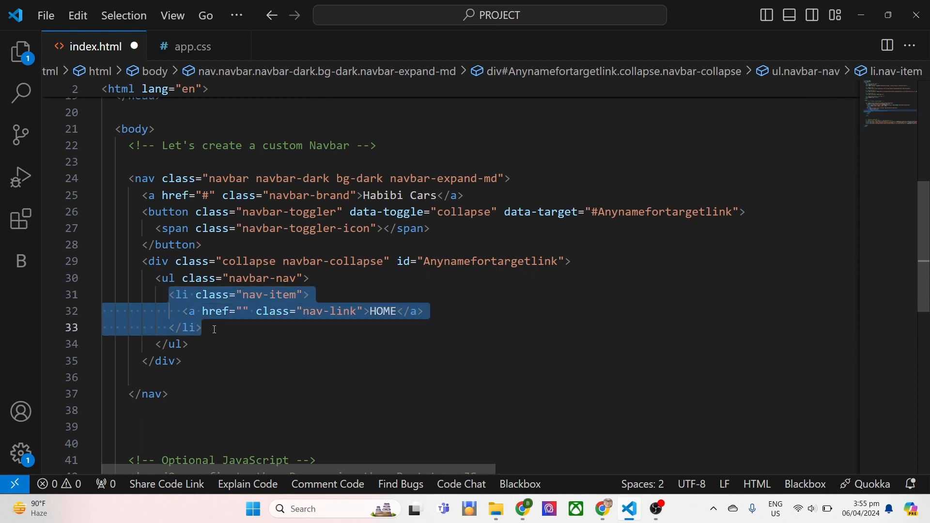
pyautogui.moveTo(246, 349)
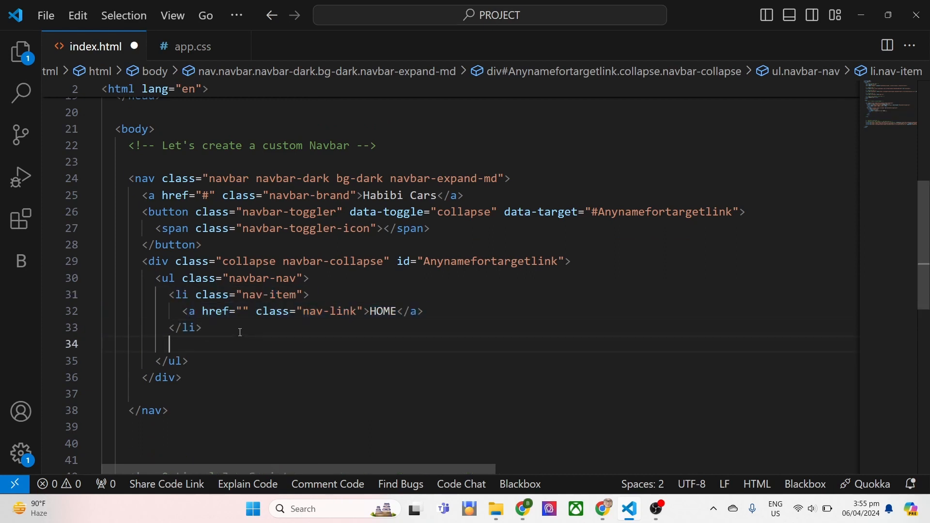
pyautogui.write('<li class="nav-item">')
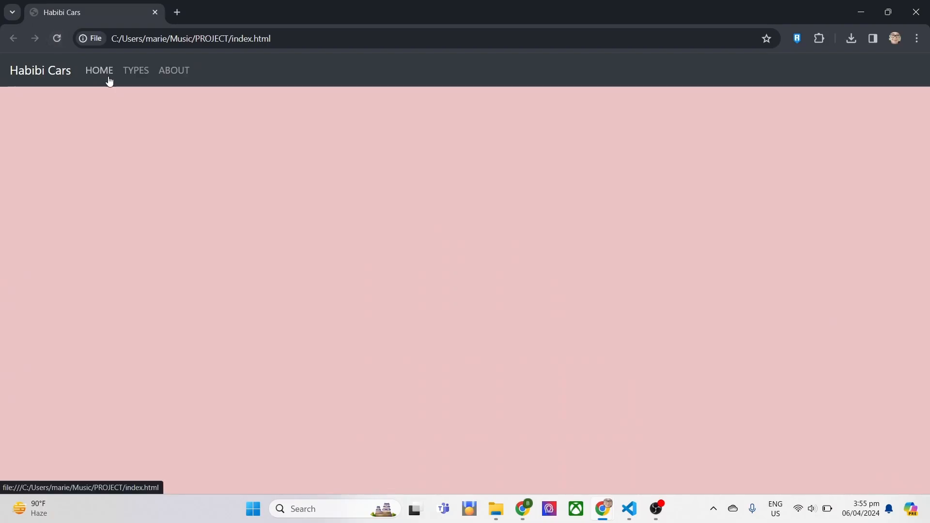
# - Reload the Chrome preview and narrow the window to check the navbar collapses
pyautogui.click(629, 509)
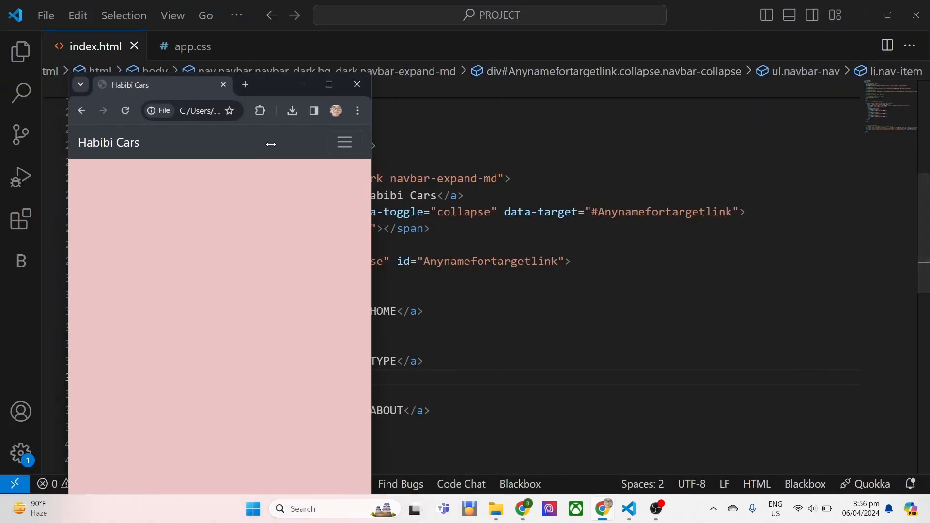
pyautogui.click(344, 141)
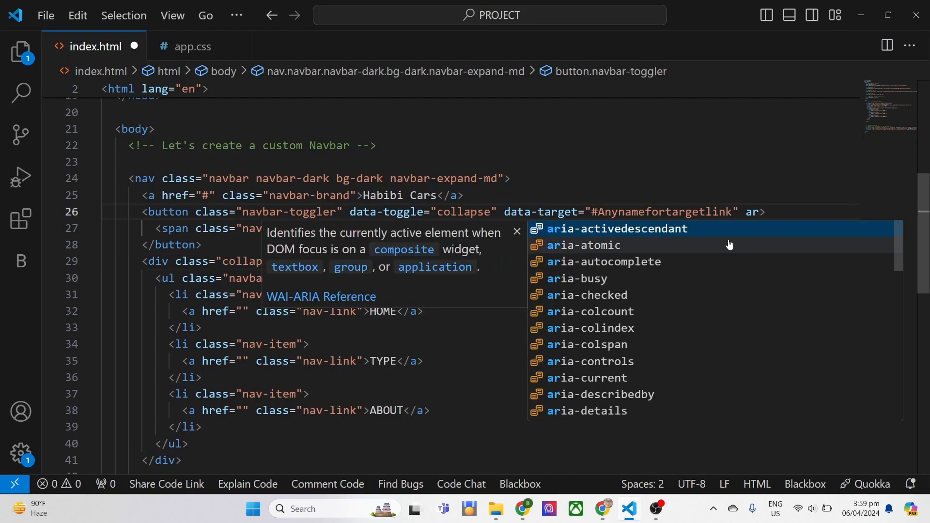
# - Add an aria-label to the navbar toggler, then peek at app.css and return
pyautogui.write('aria-label="Toll"')
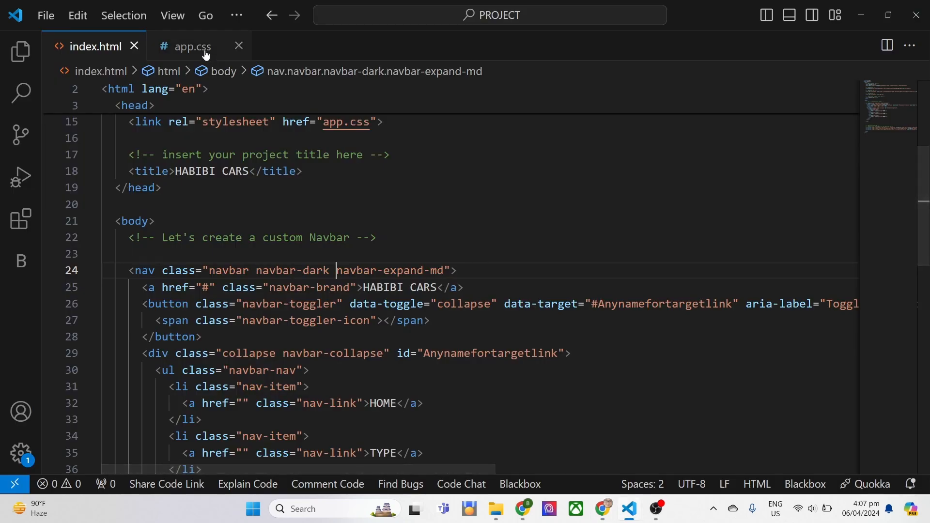
pyautogui.click(194, 46)
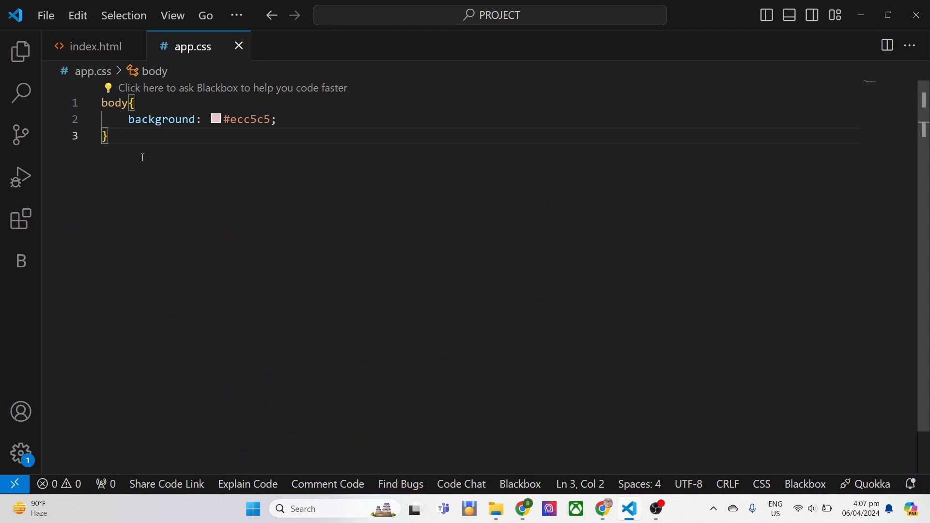
pyautogui.click(95, 46)
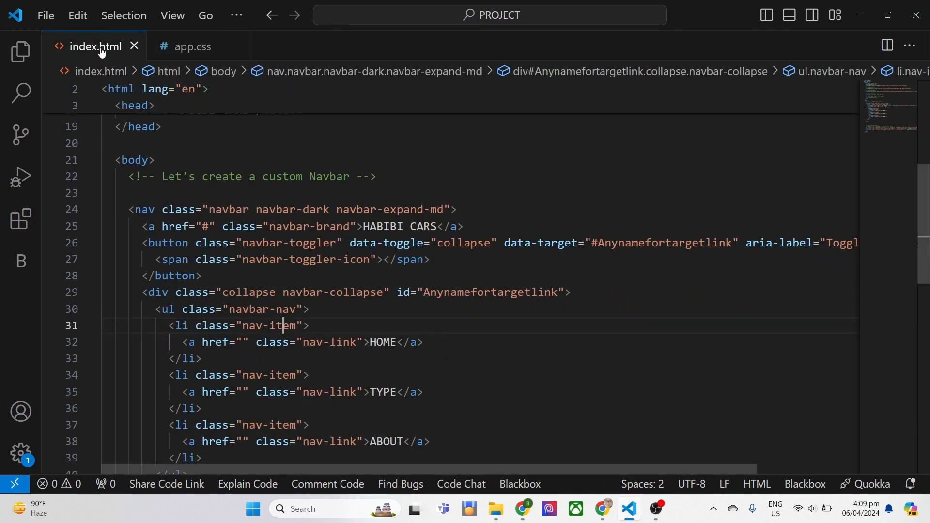
# - Add id="mainNavbar" to the nav tag in index.html
pyautogui.write('id=')
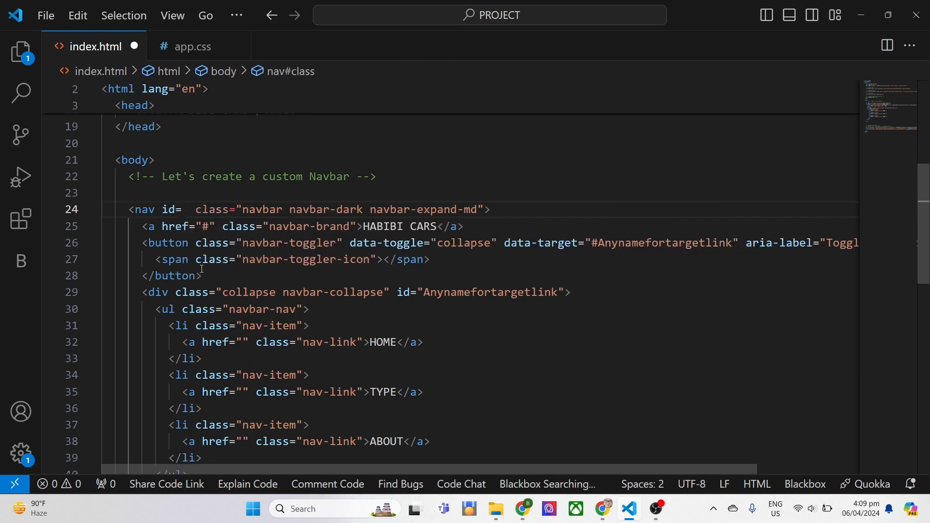
pyautogui.write('"')
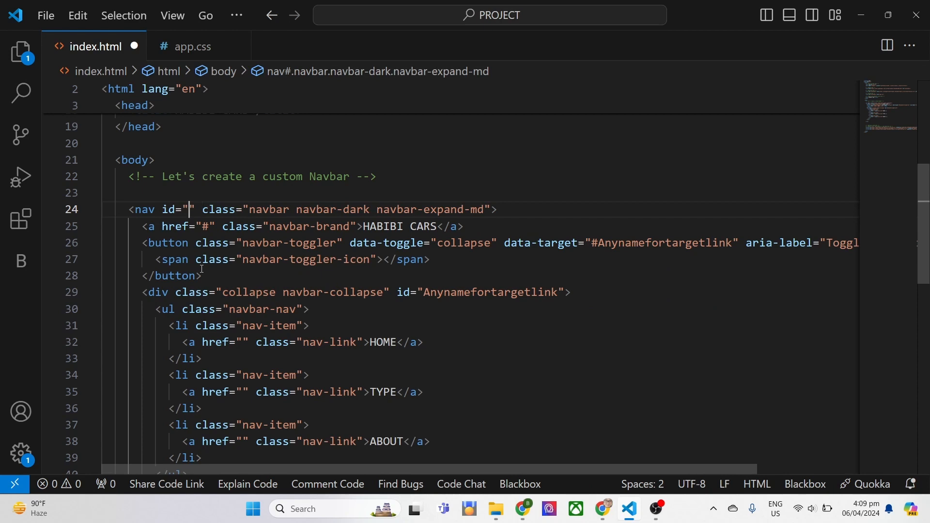
pyautogui.write('mainNav')
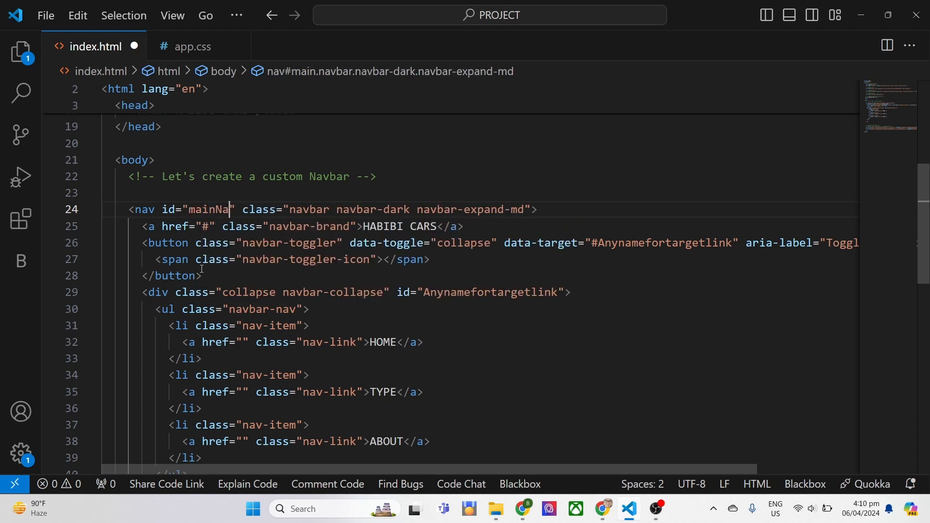
pyautogui.write('vb')
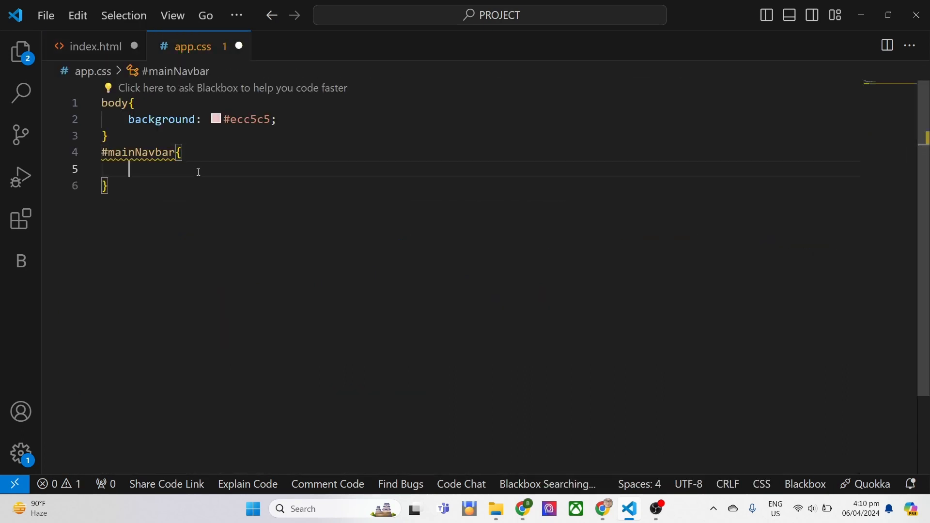
# - Set color: red in the #mainNavbar .navbar-brand rule and save app.css
pyautogui.write('color: ;')
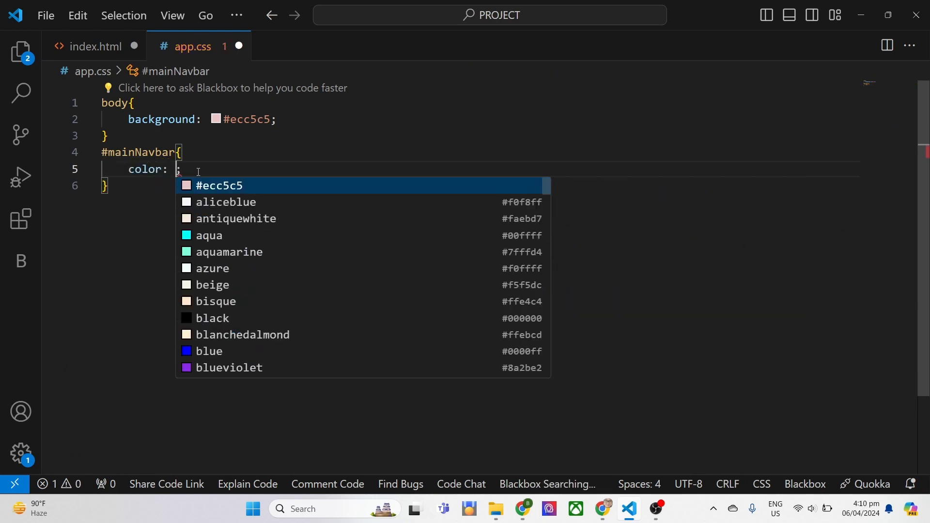
pyautogui.write('red')
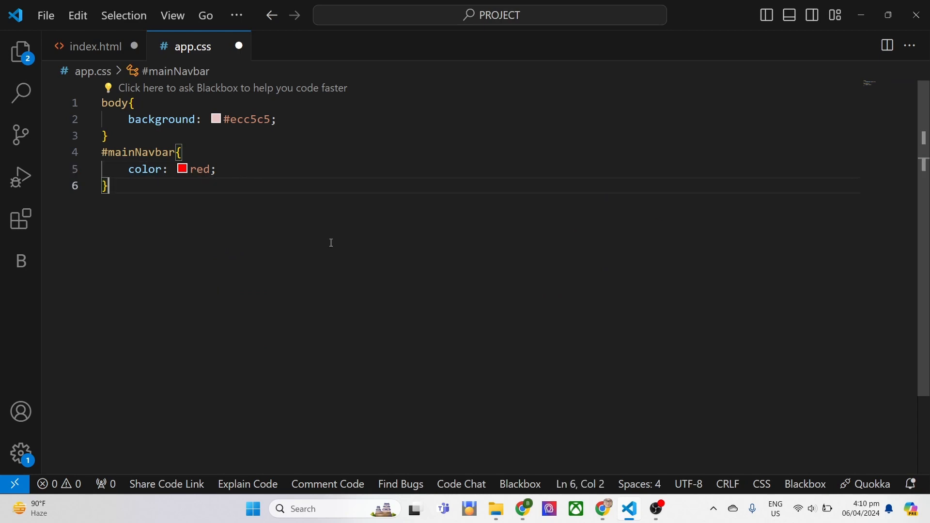
pyautogui.press('Ctrl+s')
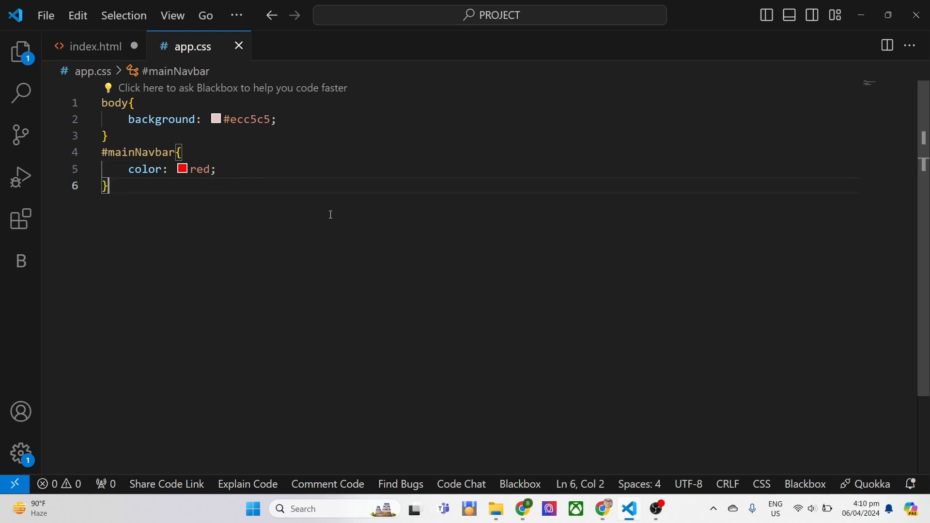
pyautogui.click(96, 46)
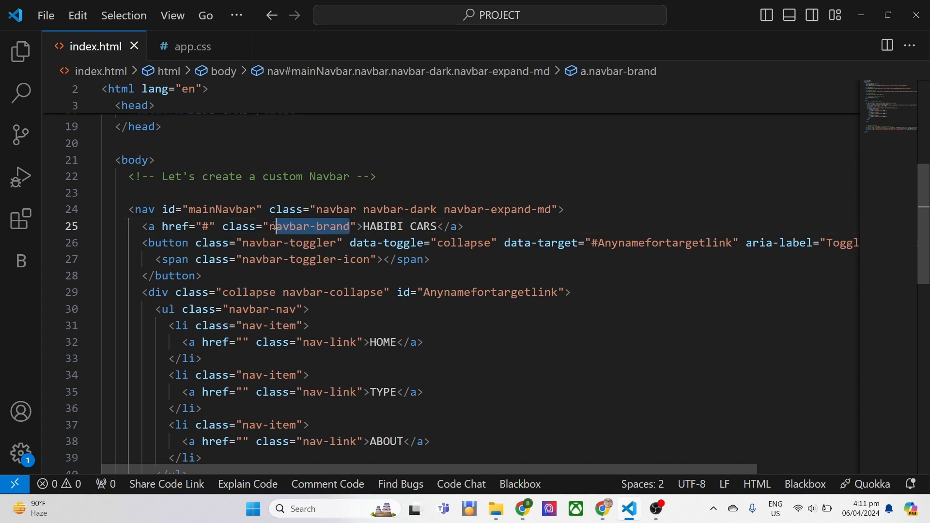
pyautogui.click(193, 46)
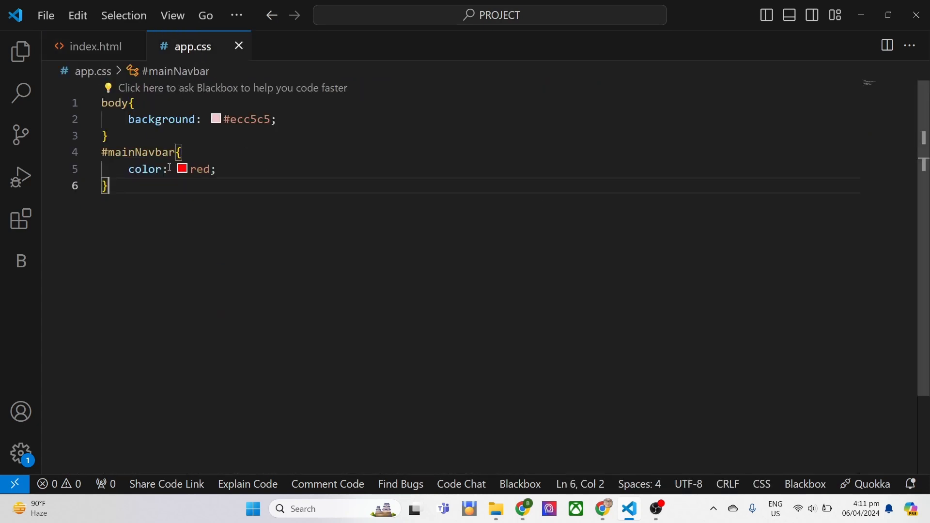
# - Start a second rule, #mainNavbar .nav-item a, in app.css
pyautogui.doubleClick(138, 152)
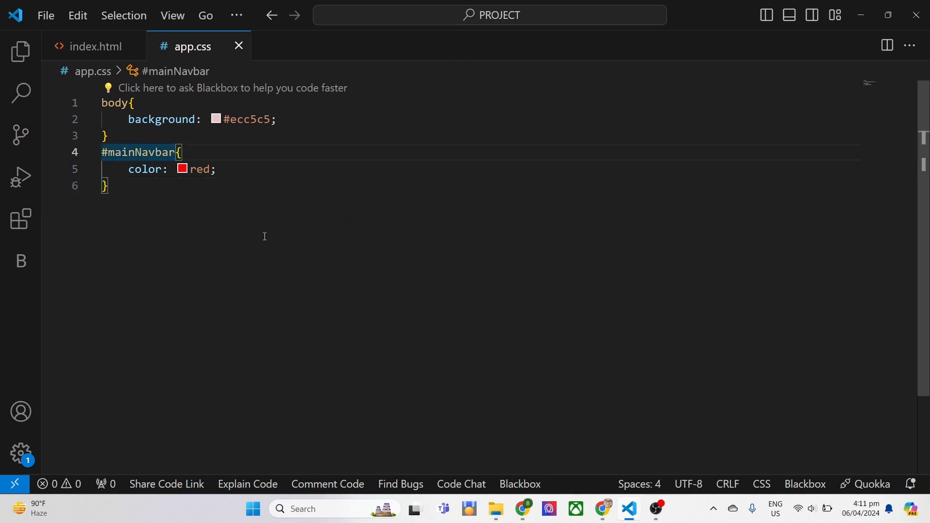
pyautogui.write('.')
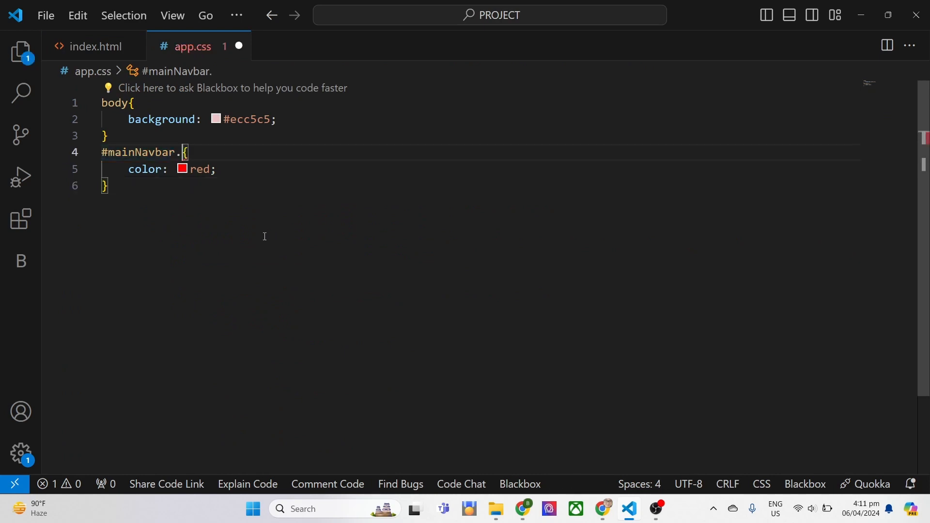
pyautogui.press('Backspace')
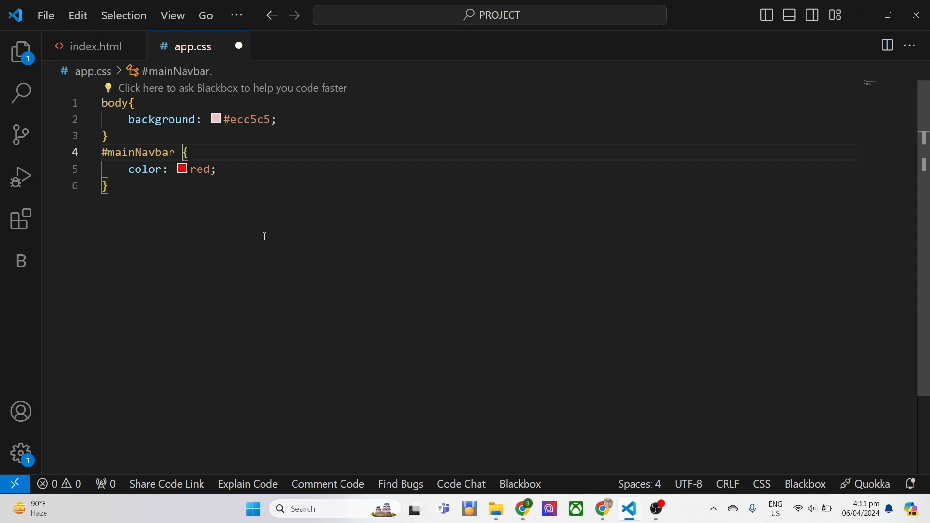
pyautogui.write('.')
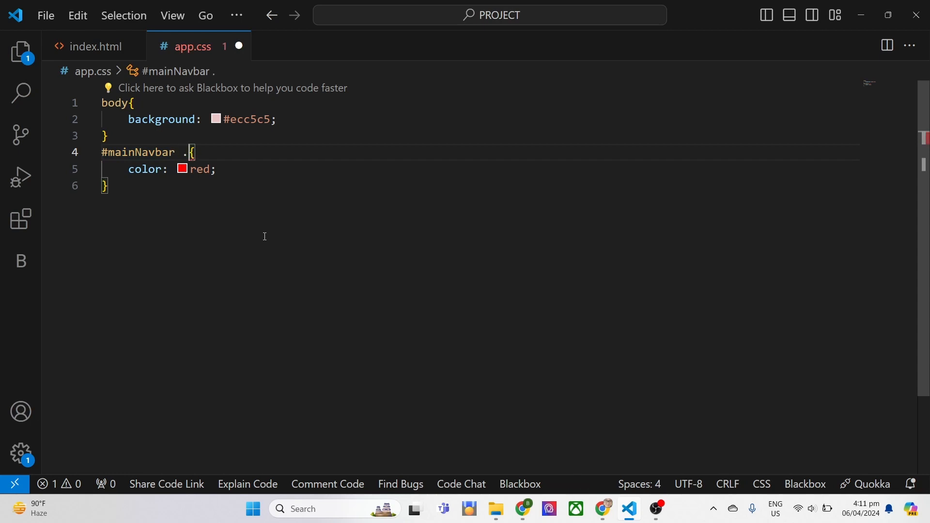
pyautogui.write('navbar-brand')
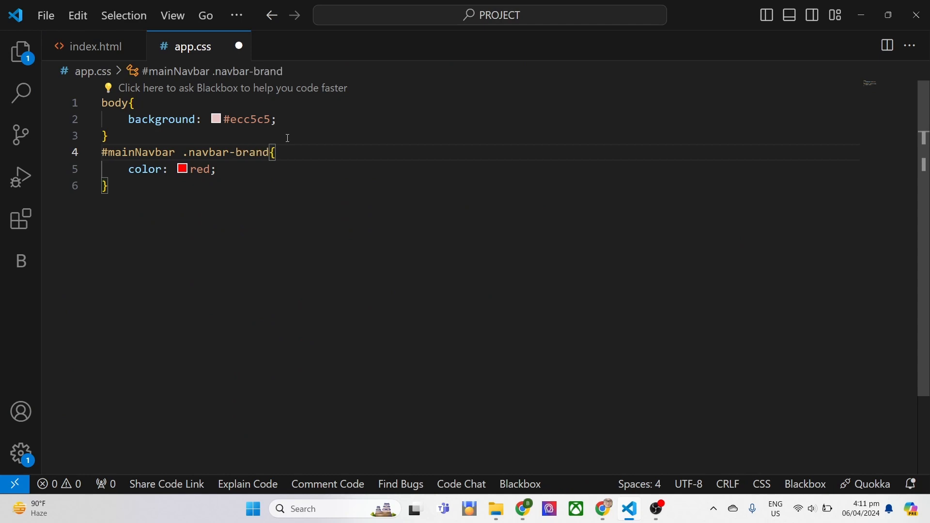
pyautogui.click(112, 185)
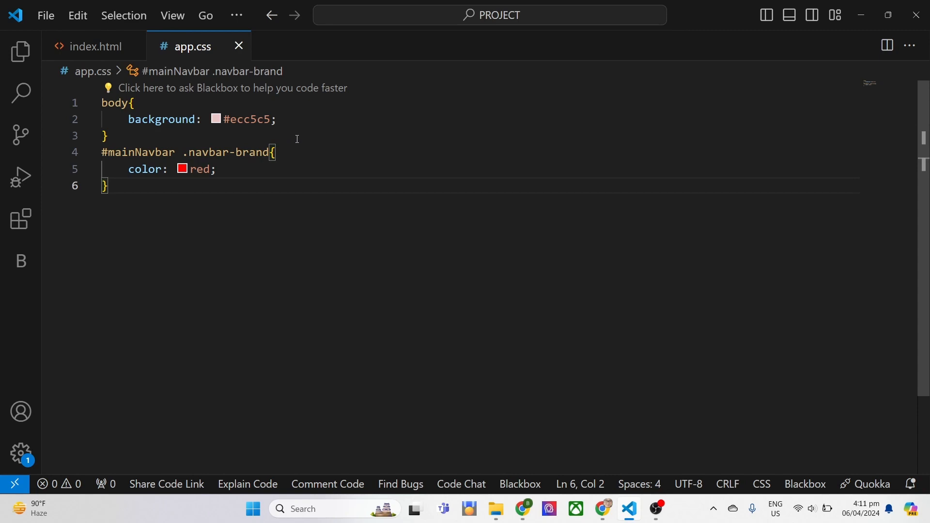
pyautogui.write('#mainNavbar .nav-item a {')
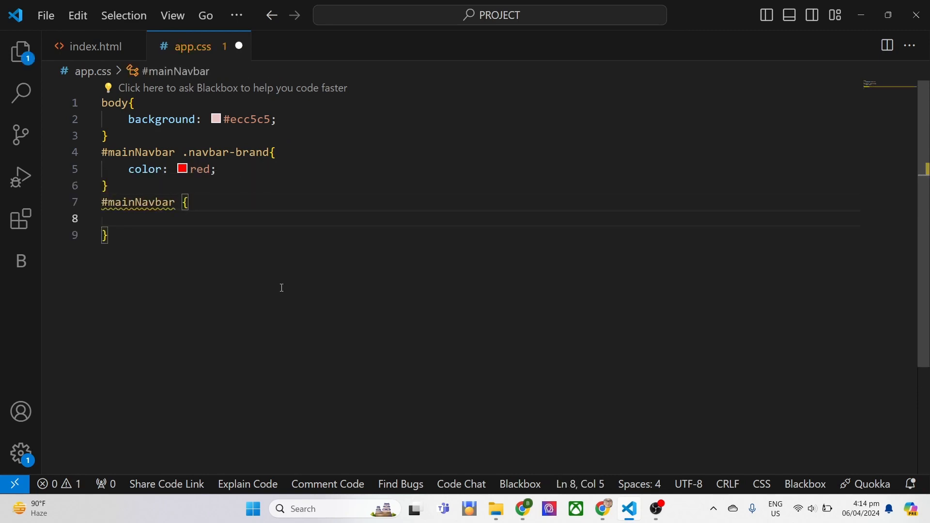
pyautogui.write('font-size: 1.5rem;')
pyautogui.write('font-weight: 100;')
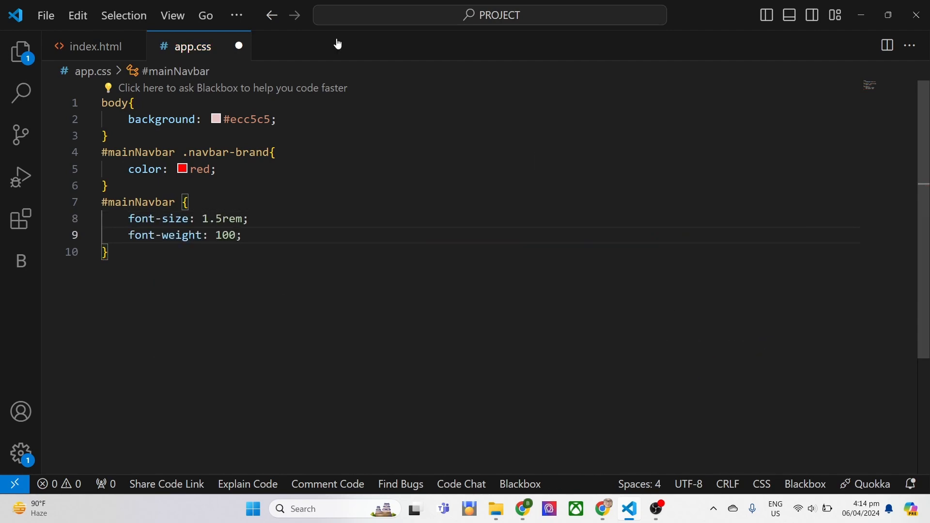
pyautogui.press('Alt+Tab')
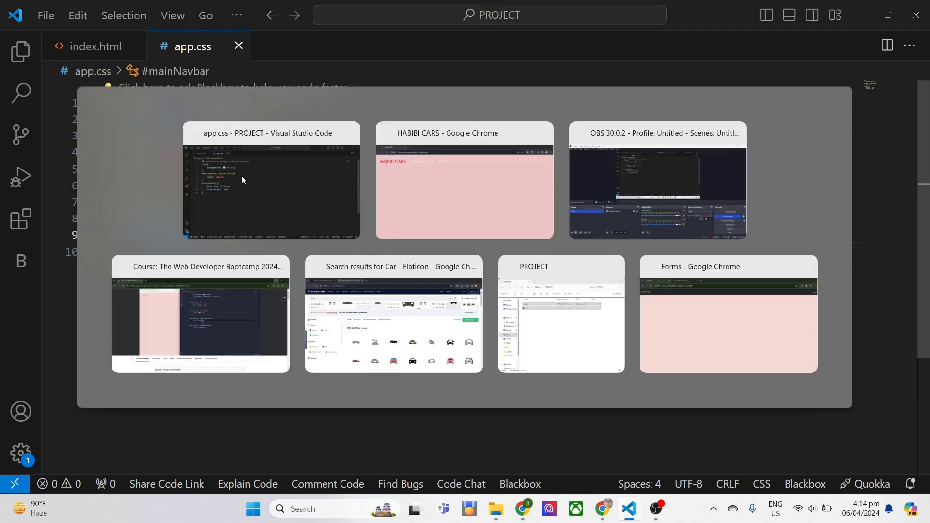
pyautogui.click(464, 181)
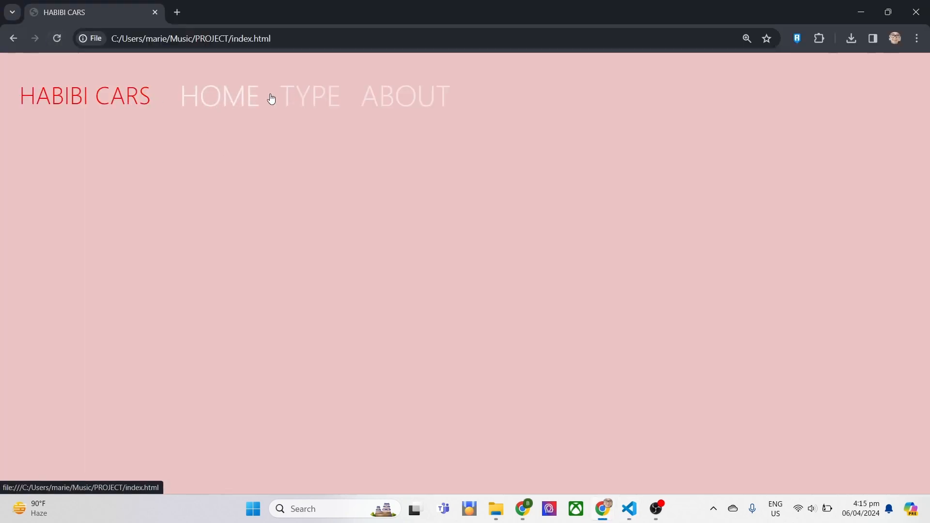
pyautogui.click(629, 508)
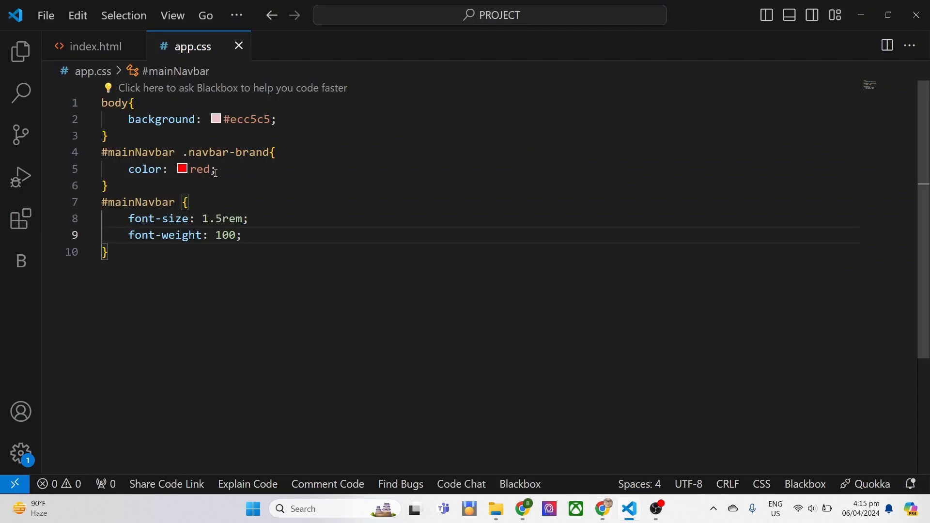
pyautogui.click(97, 46)
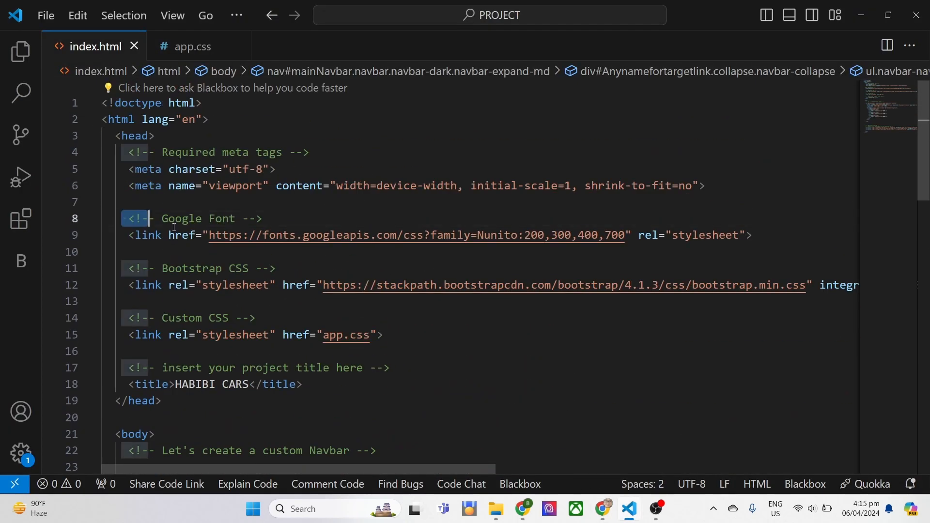
# - Set the body font-family to "Nunito", sans-serif in app.css and reload Chrome
pyautogui.moveTo(122, 219); pyautogui.dragTo(754, 235)
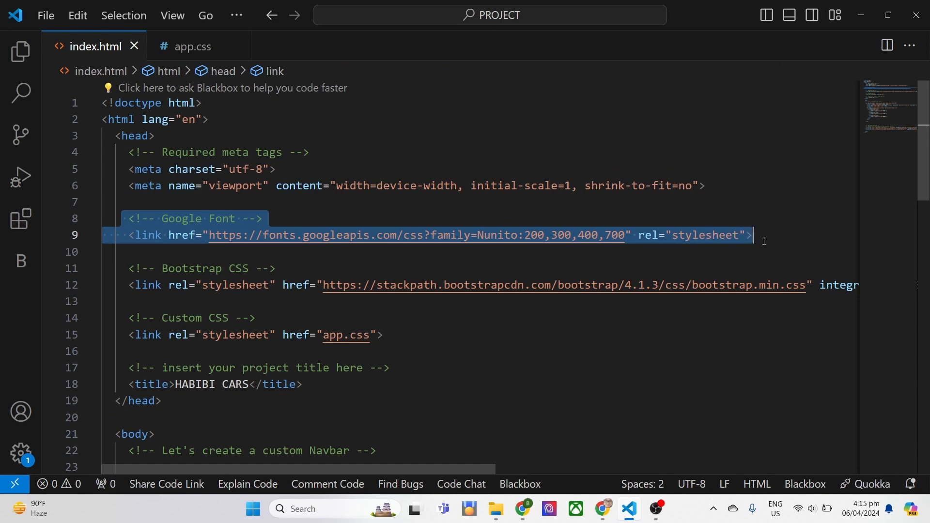
pyautogui.click(192, 46)
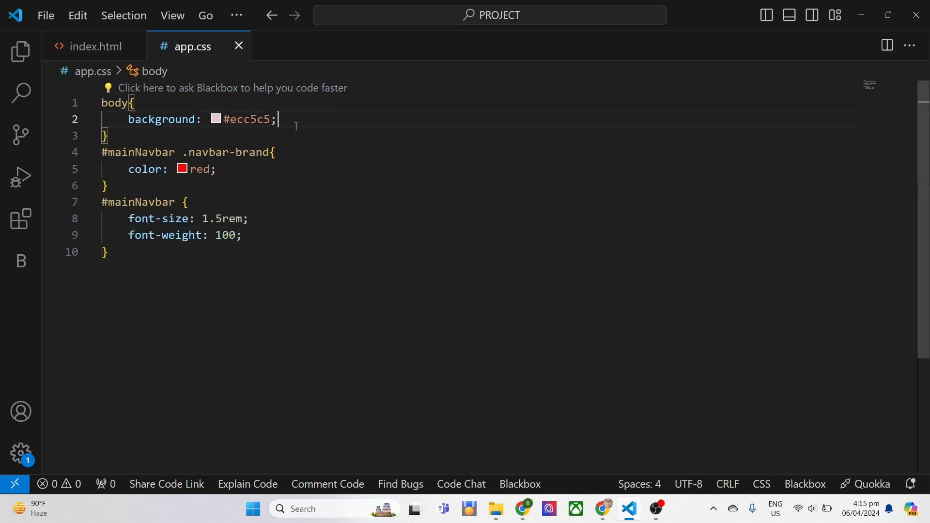
pyautogui.write('font-family: "";')
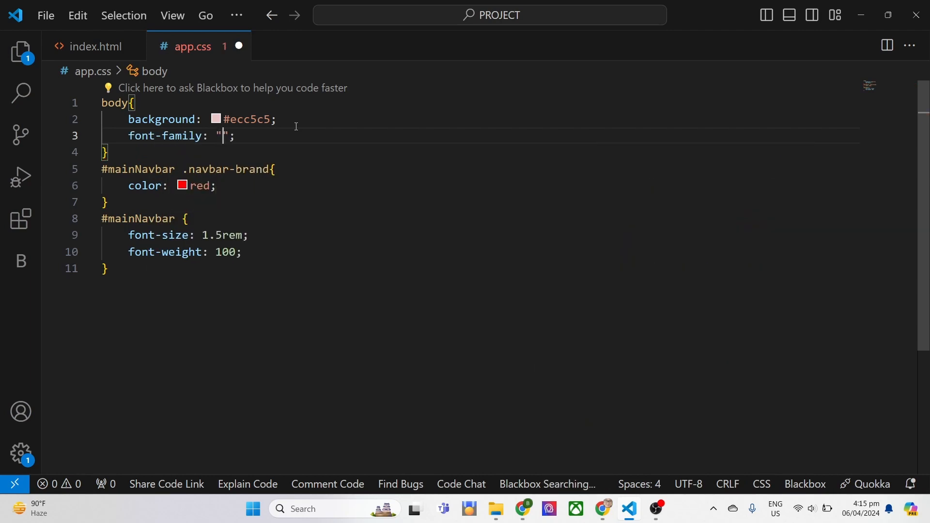
pyautogui.write('Nunito')
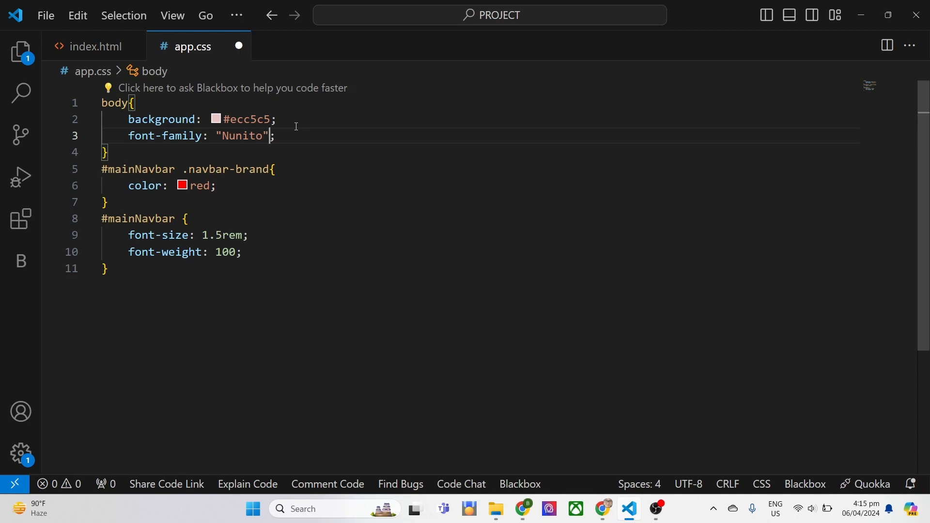
pyautogui.write(', sans-serif')
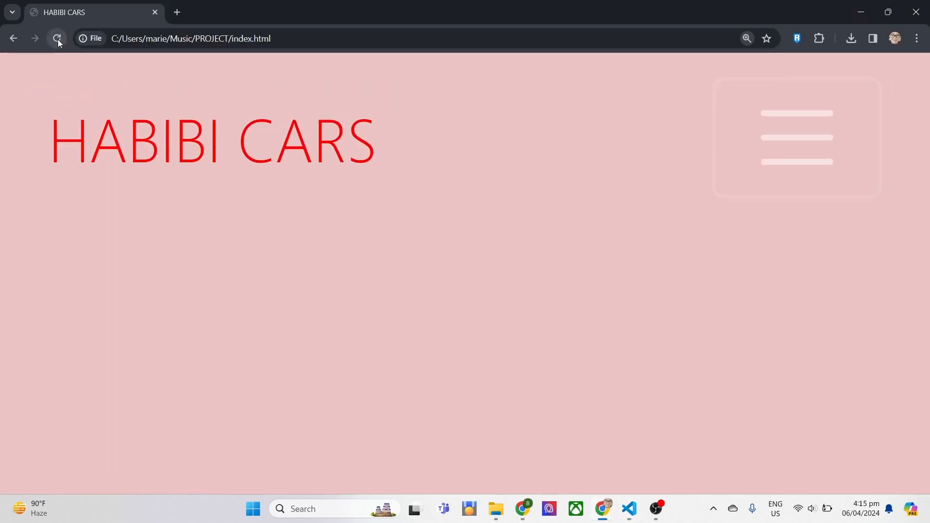
pyautogui.click(57, 38)
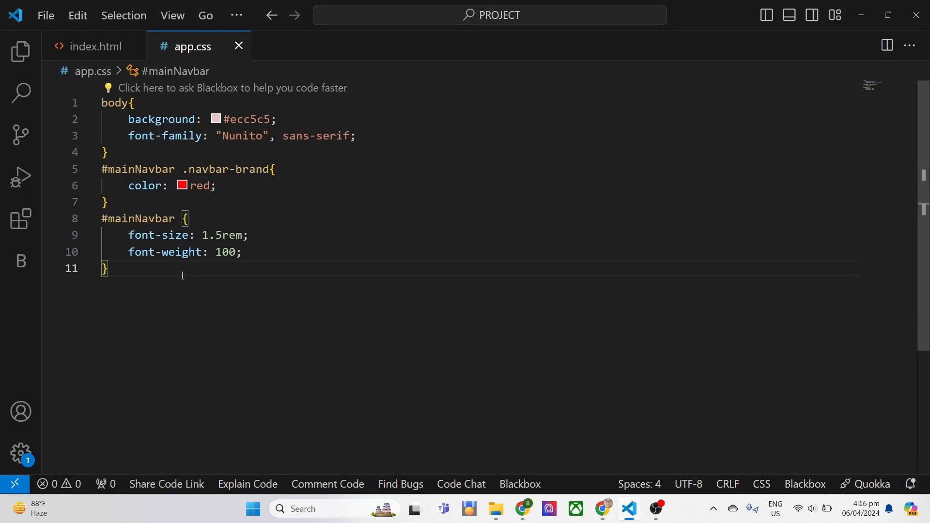
# - Color #mainNavbar .nav-link white and add a hover/active link rule
pyautogui.write('#mainnav')
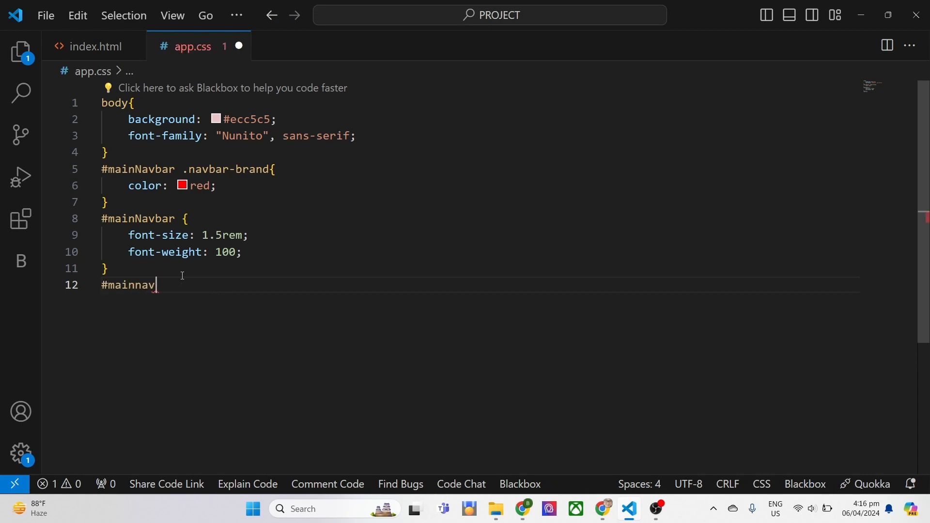
pyautogui.write('Navb')
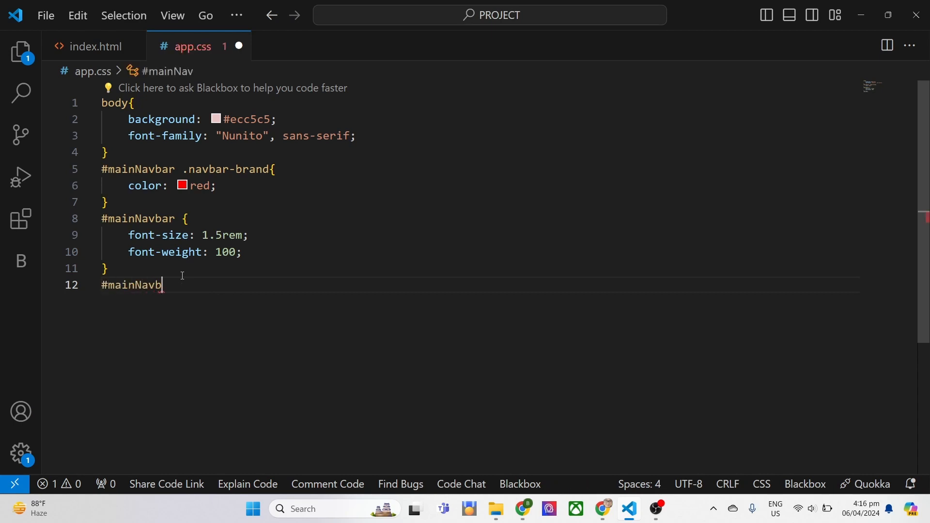
pyautogui.write('ar{')
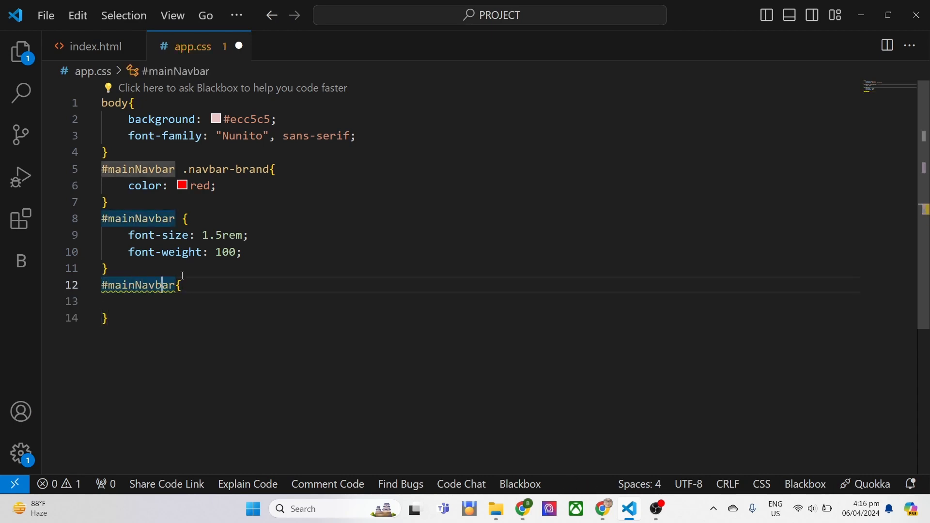
pyautogui.write('nav-link')
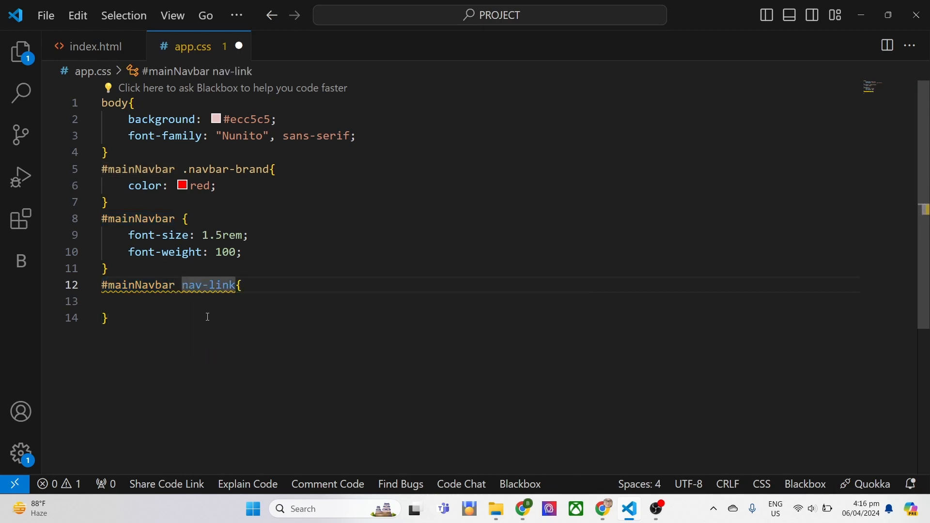
pyautogui.click(95, 46)
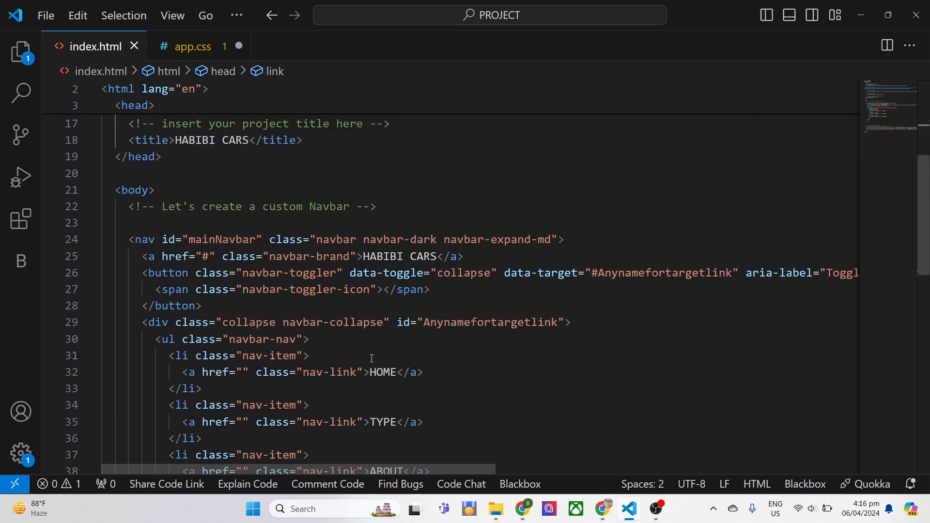
pyautogui.click(193, 46)
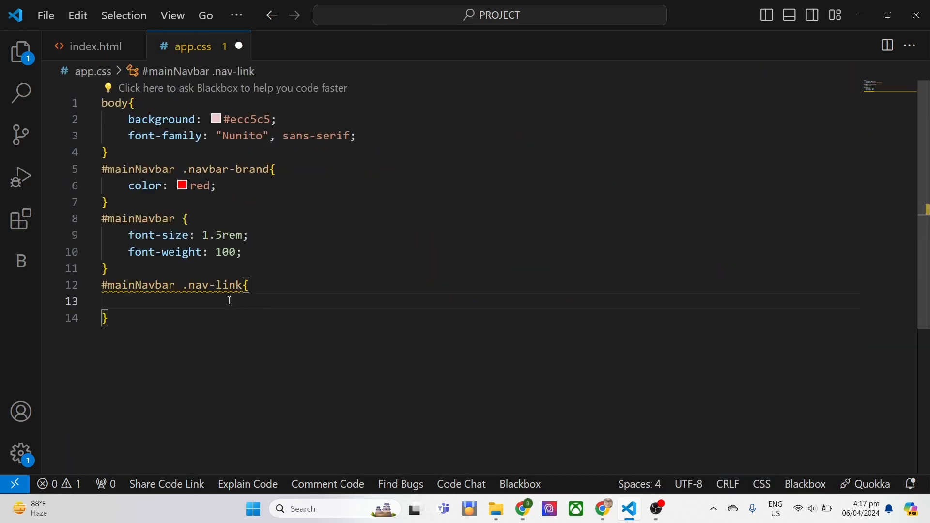
pyautogui.write('color: white;')
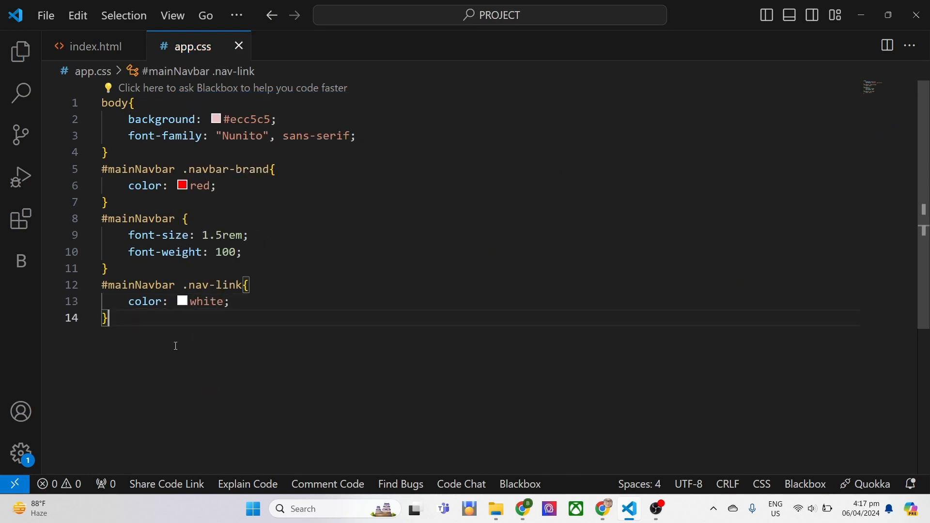
pyautogui.write('#mainNavbar .nav-item:hover .')
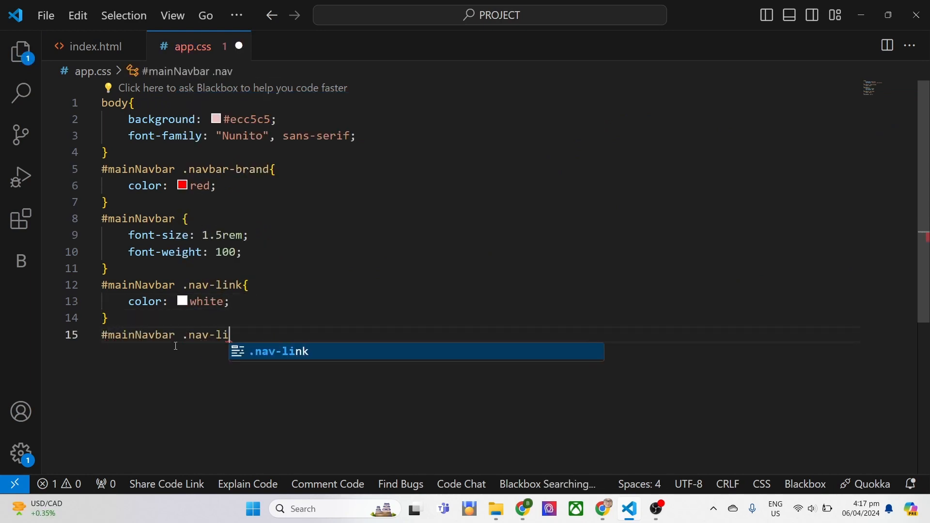
pyautogui.write('nk:hover, #mainNavbar .active>.nav')
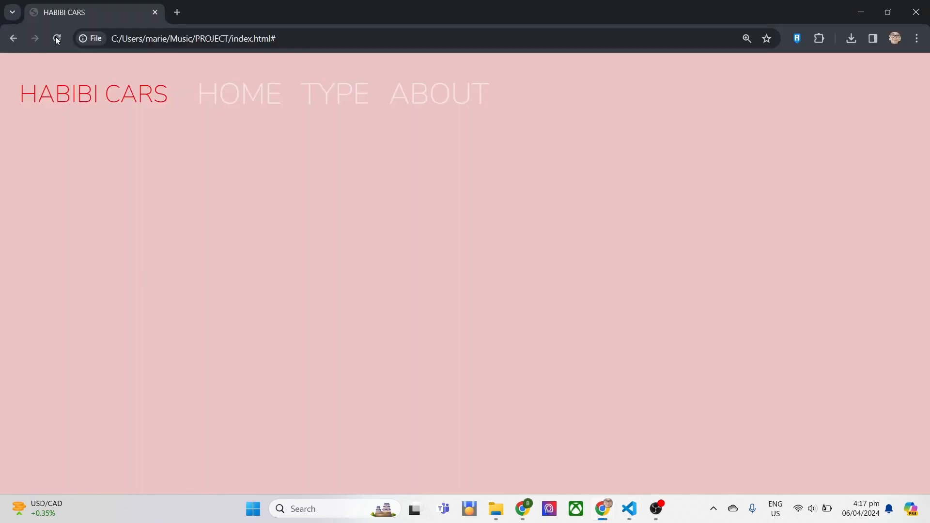
# - Comment out the red hover text colour, add a note and background-color: red
pyautogui.click(629, 508)
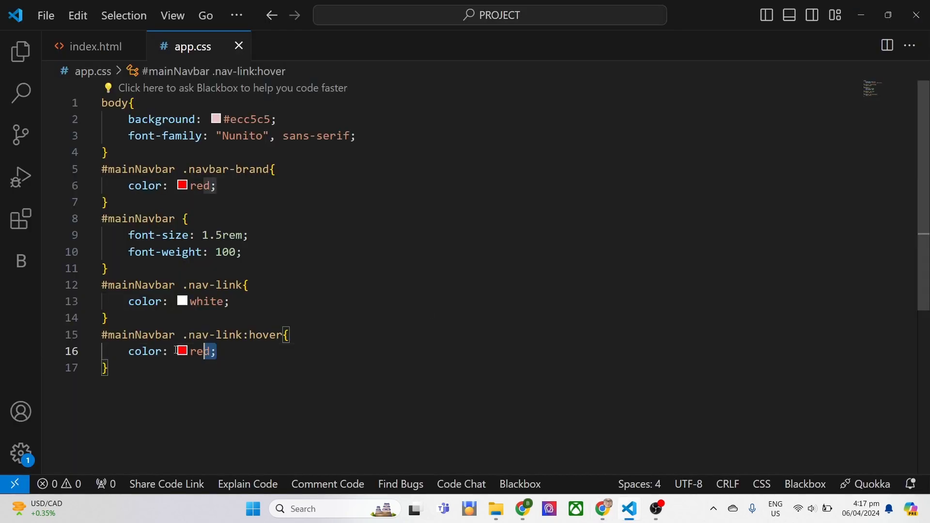
pyautogui.press('Ctrl+/')
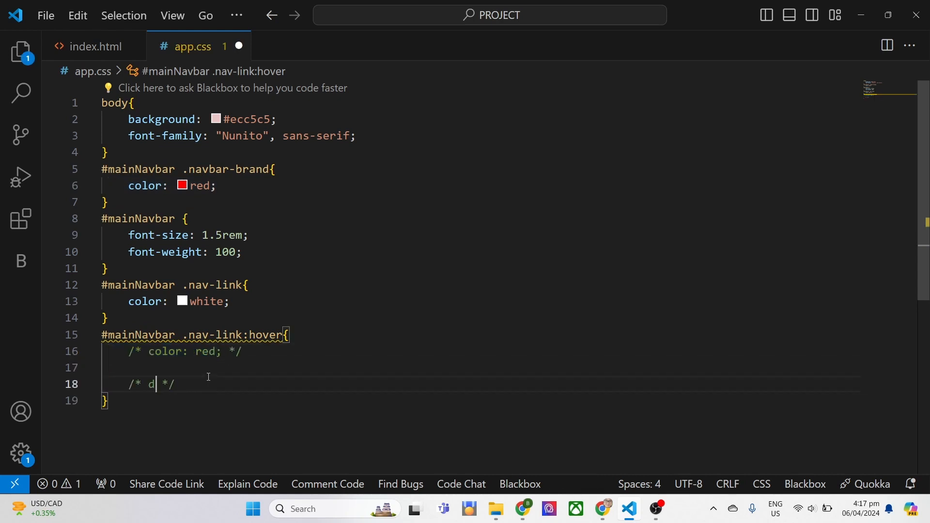
pyautogui.write('o not set th')
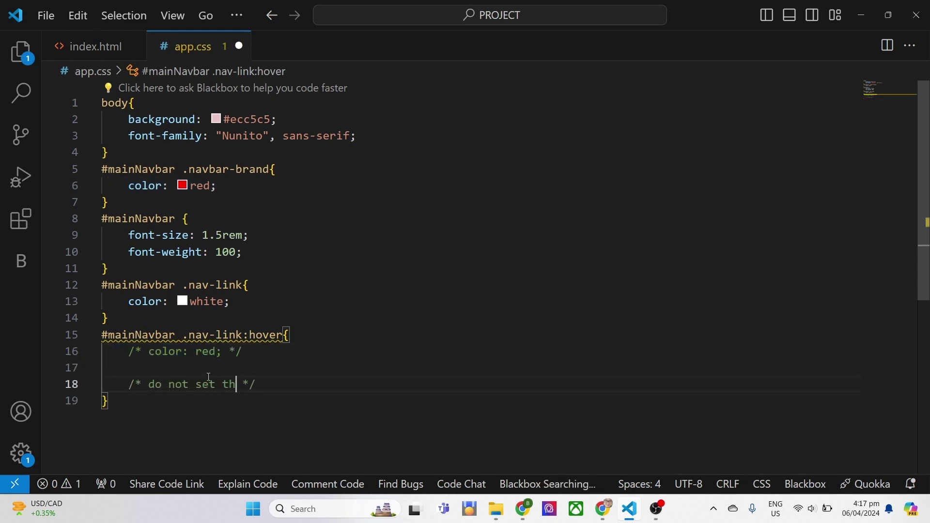
pyautogui.write('is if necessary')
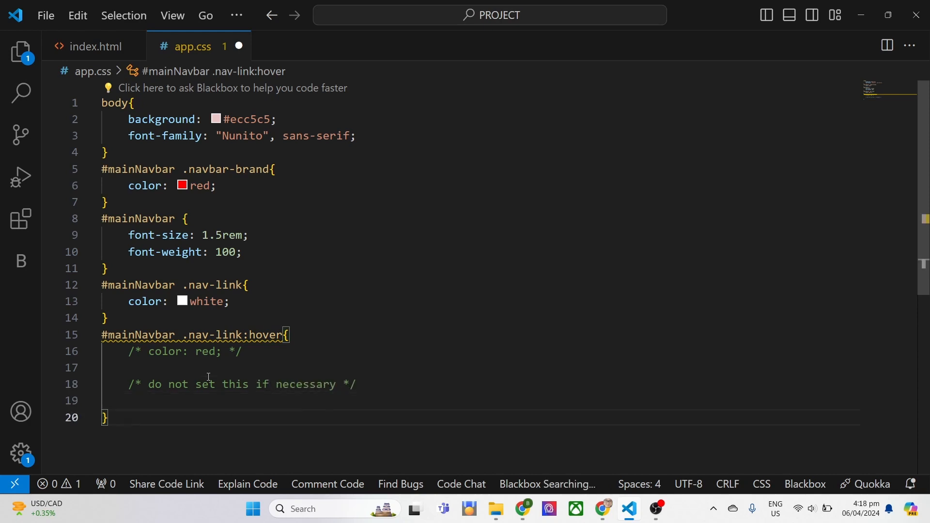
pyautogui.write('backg')
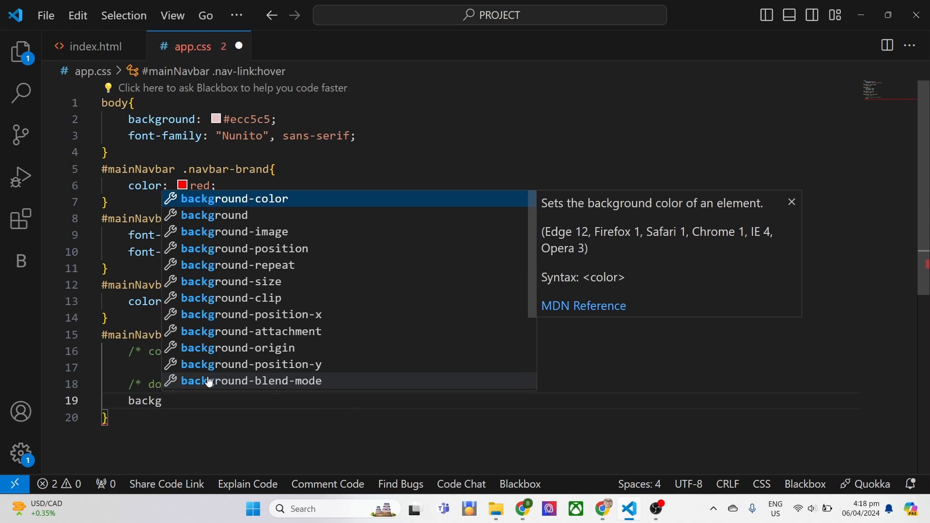
pyautogui.write('round-color: red')
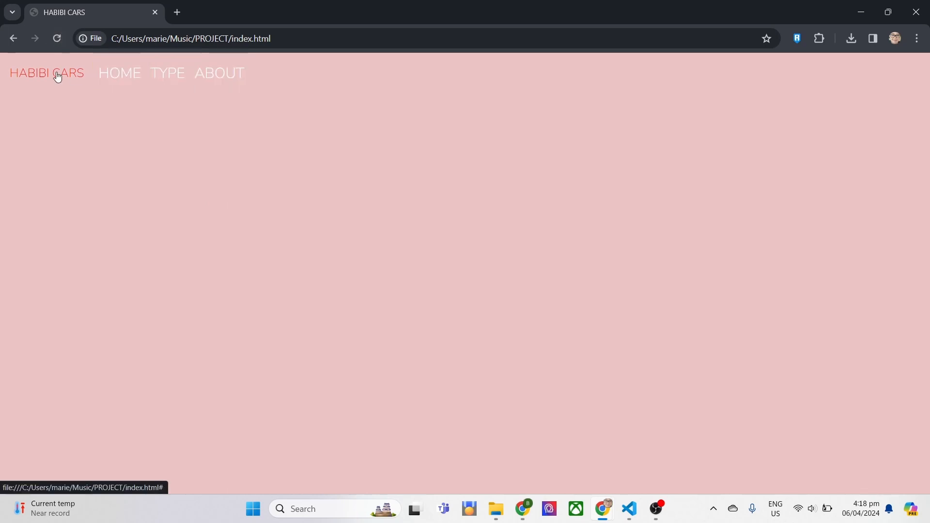
# - Tidy the hover rule and test the collapsed navbar menu in Chrome
pyautogui.click(629, 509)
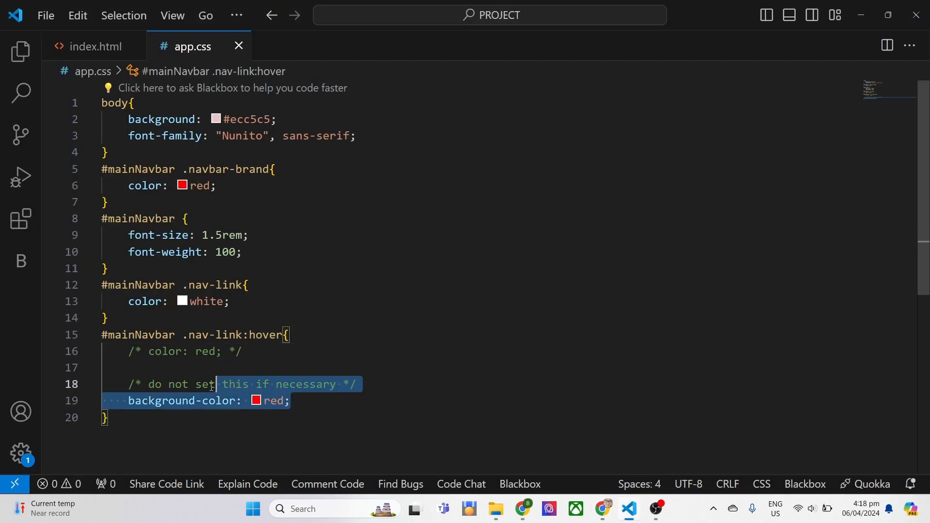
pyautogui.press('Delete')
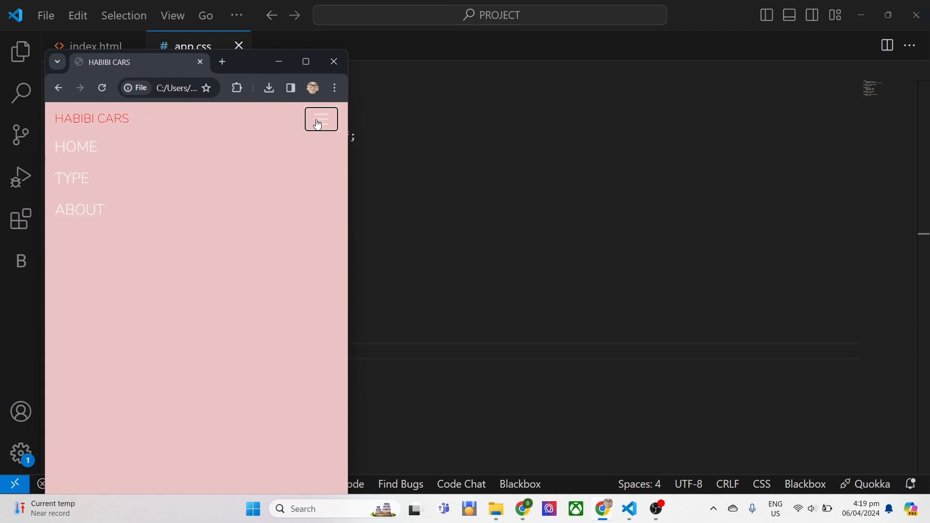
pyautogui.click(320, 119)
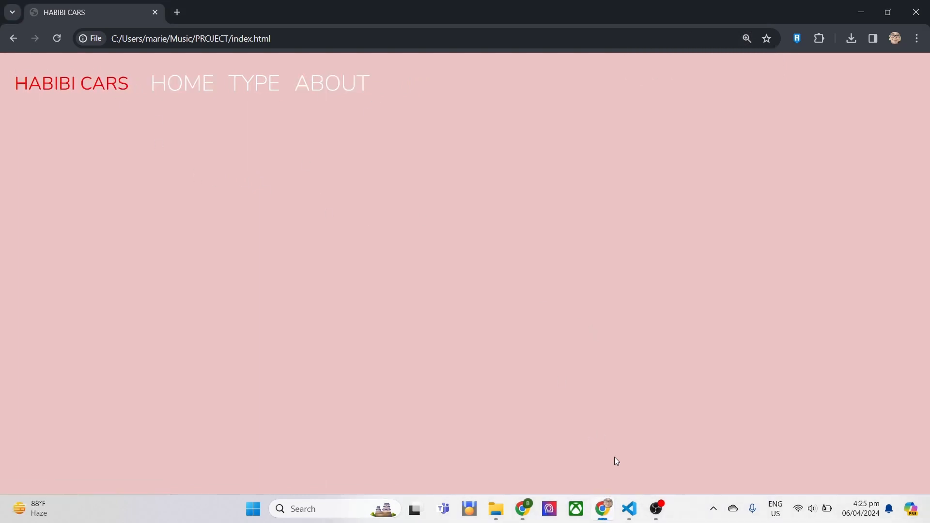
# - Add a "LET'S REMOVE THE PADDING" comment, append py-0 to the nav, and reload Chrome
pyautogui.click(629, 509)
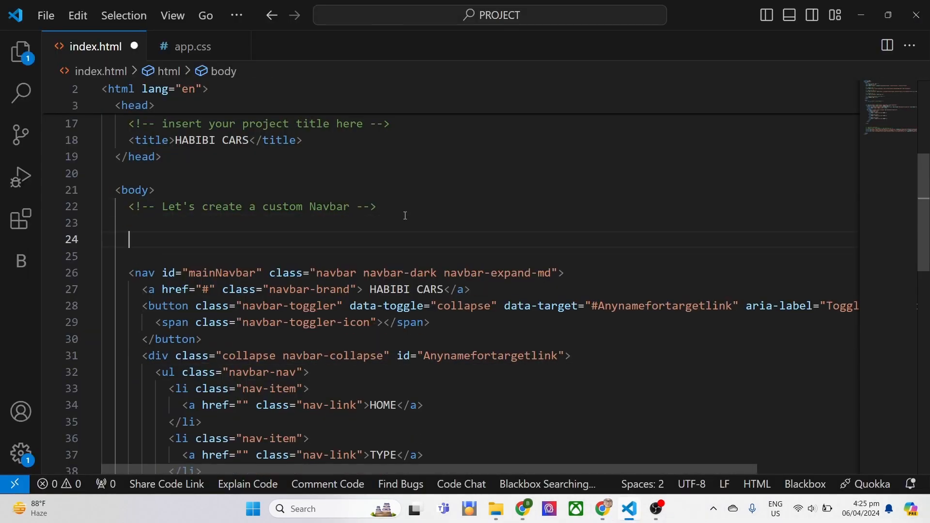
pyautogui.write('<!-- LET -->')
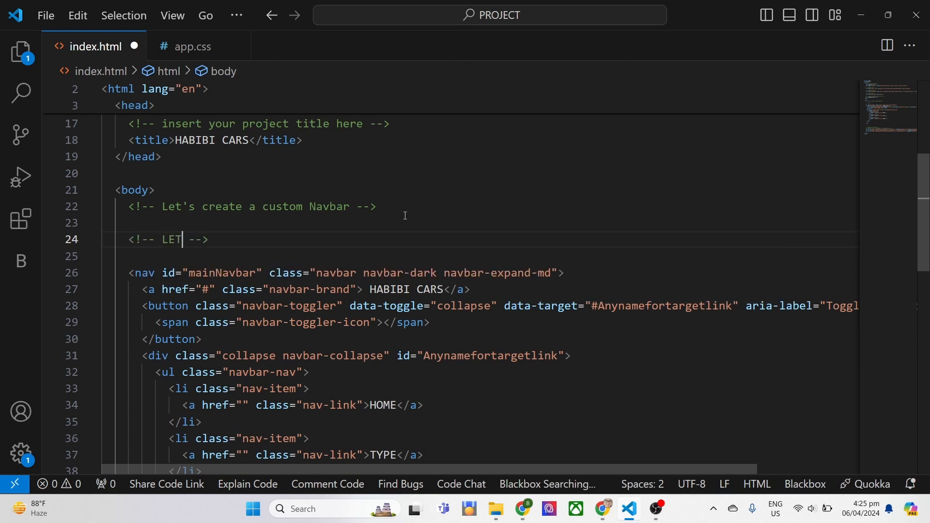
pyautogui.write("'S REMOVE THE")
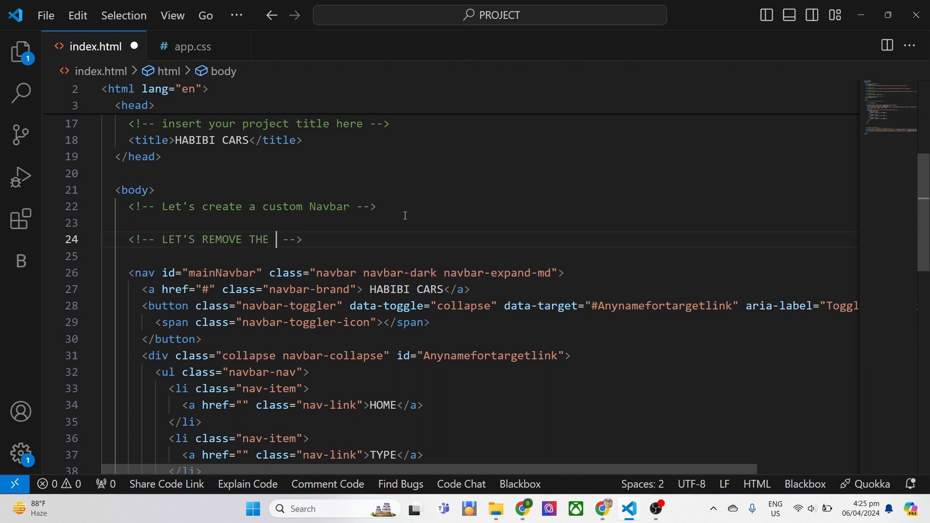
pyautogui.write('PADDING')
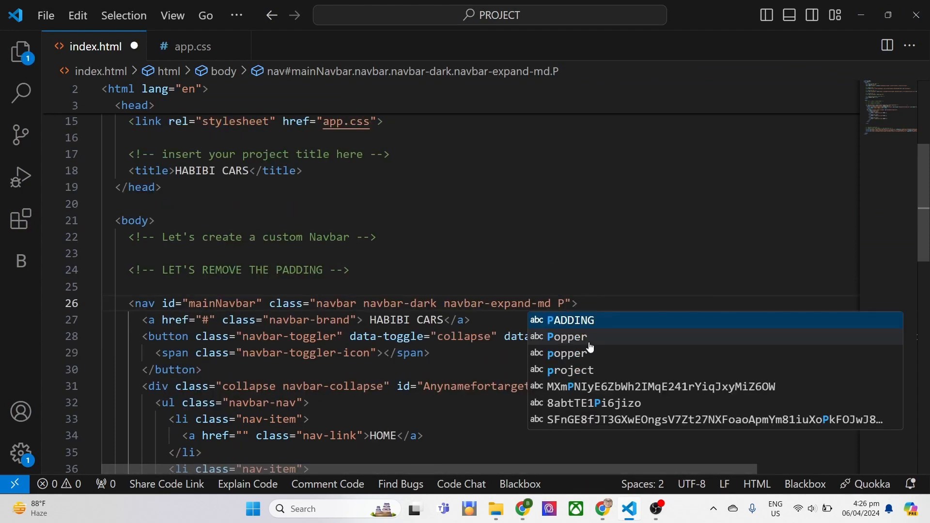
pyautogui.write('y-')
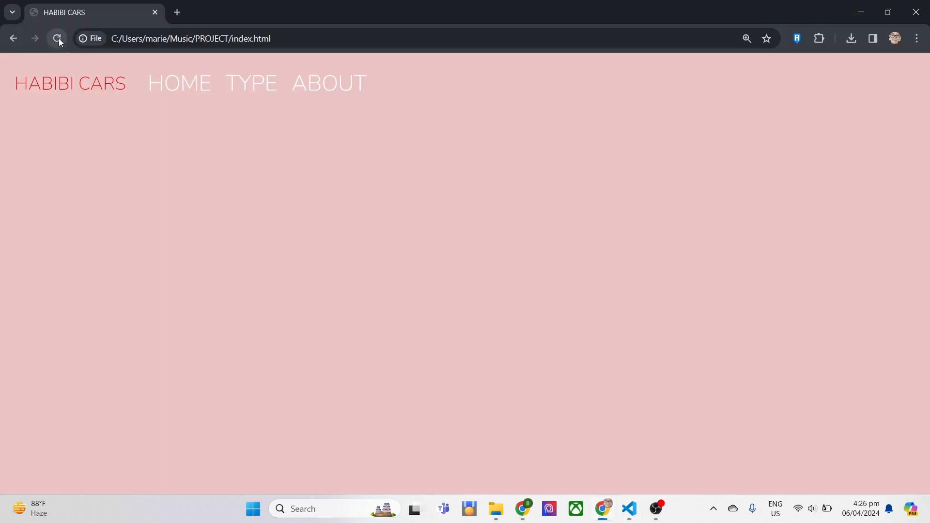
pyautogui.click(58, 37)
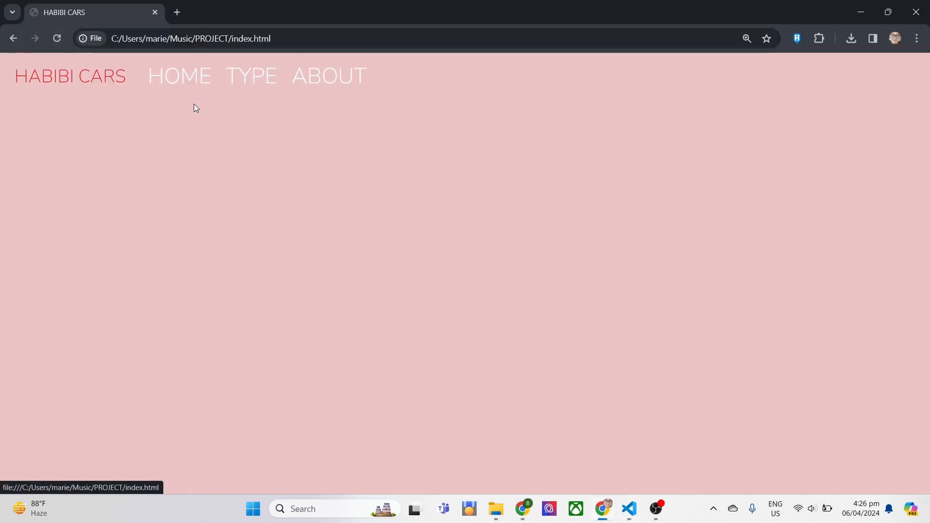
pyautogui.click(629, 509)
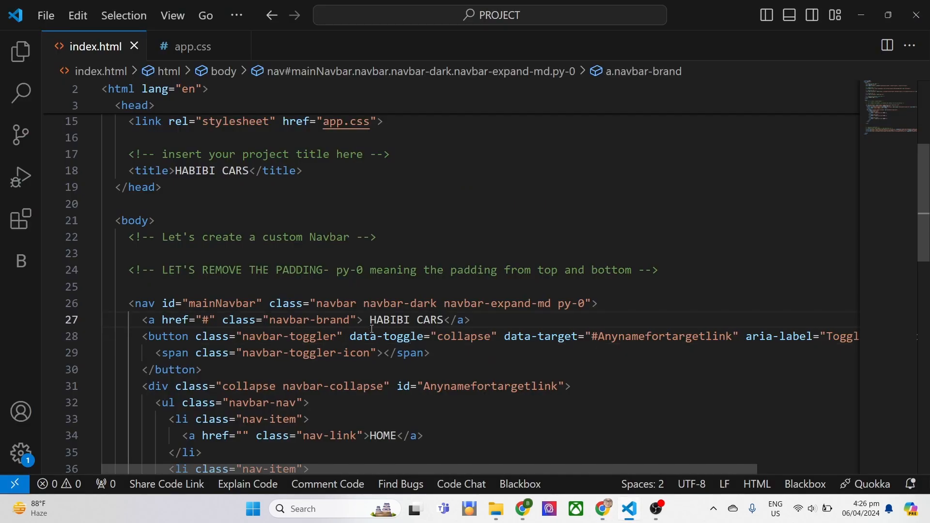
# - Wrap HABIBI CARS in <strong> tags and place the cursor above the nav
pyautogui.write('<strong>')
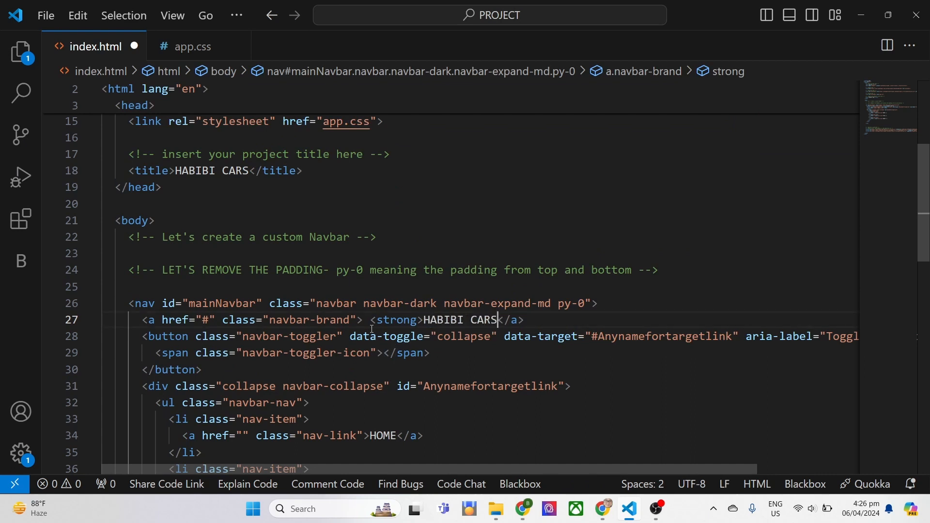
pyautogui.write('</strong>')
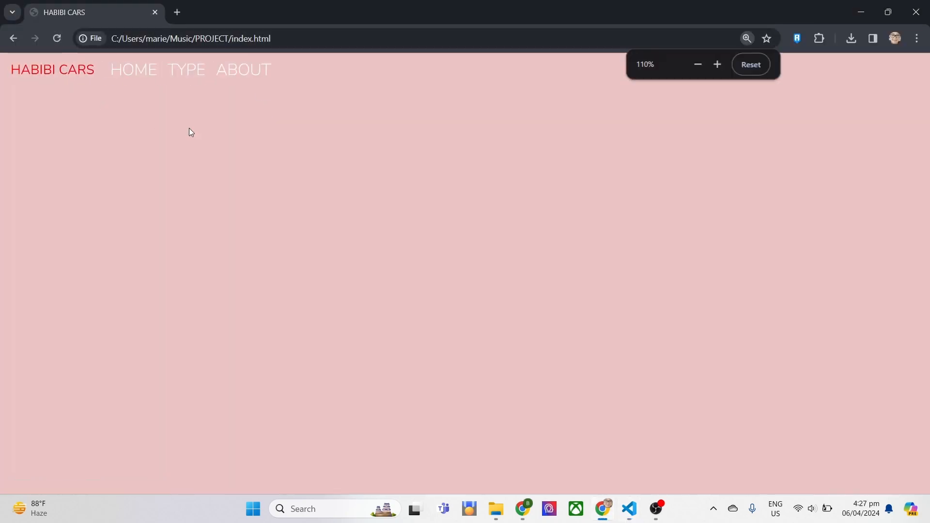
pyautogui.click(630, 508)
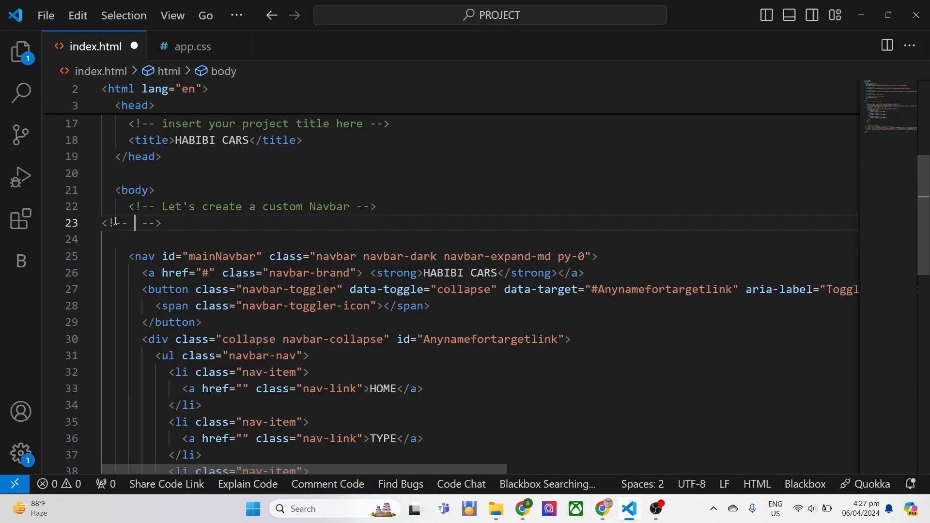
# - Write comments saying the navbar must be fixed and a container goes below it
pyautogui.write('we have to set the nav')
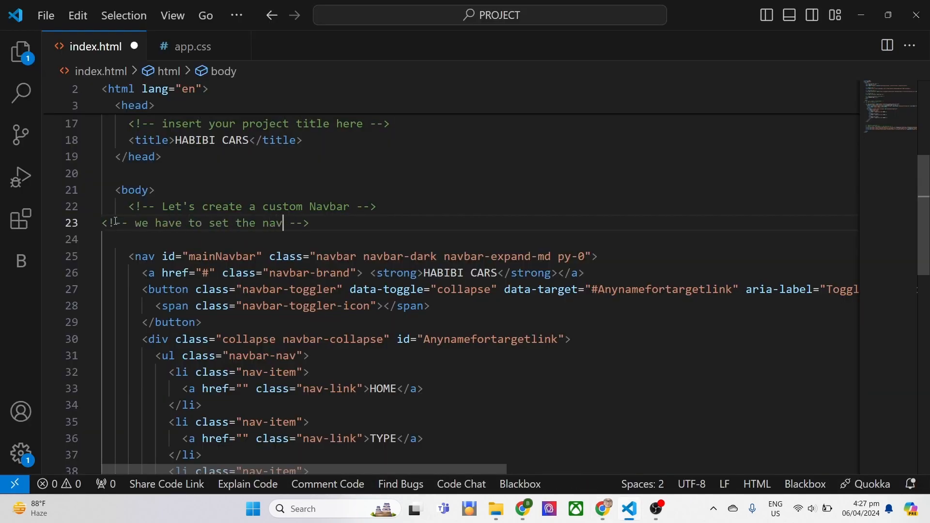
pyautogui.write('bar to be FIXED')
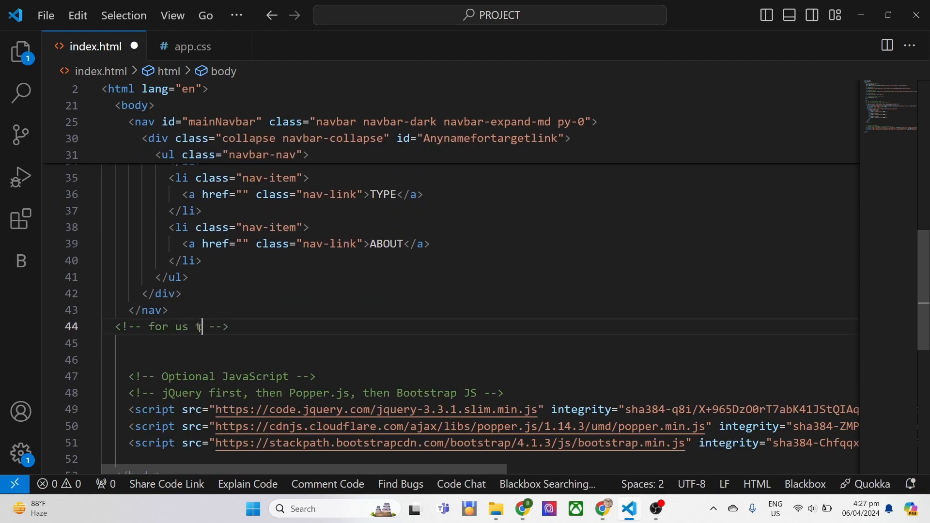
pyautogui.write("o understand this, let's creat")
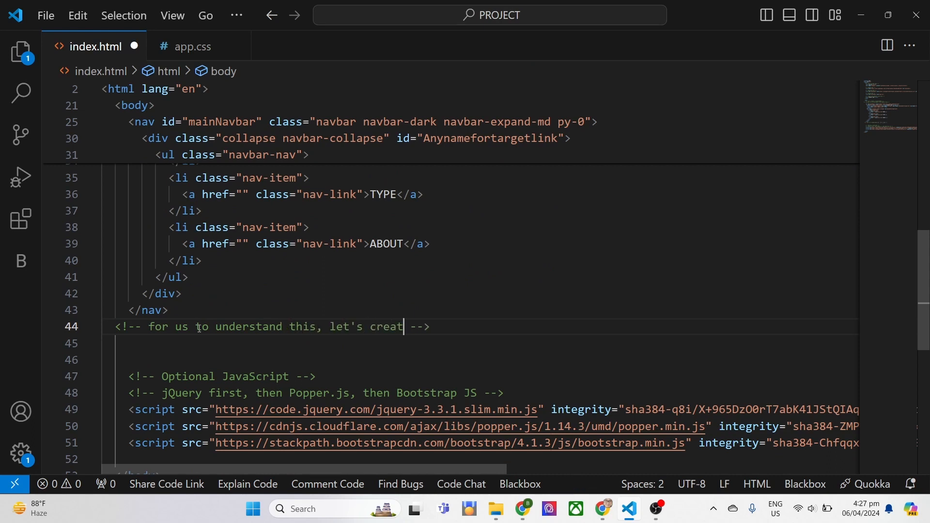
pyautogui.write('e a container below this.')
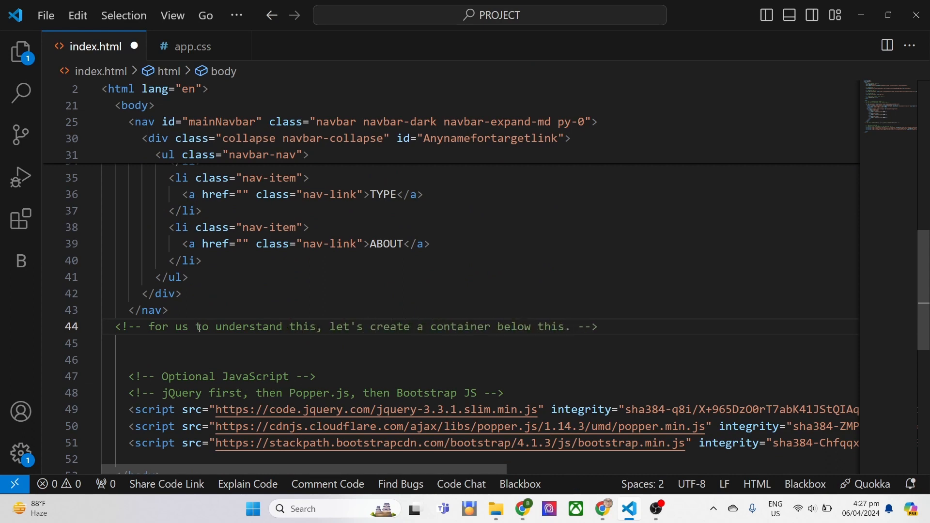
# - Expand a .container block with Emmet and fill it with lorem text
pyautogui.write('.contai')
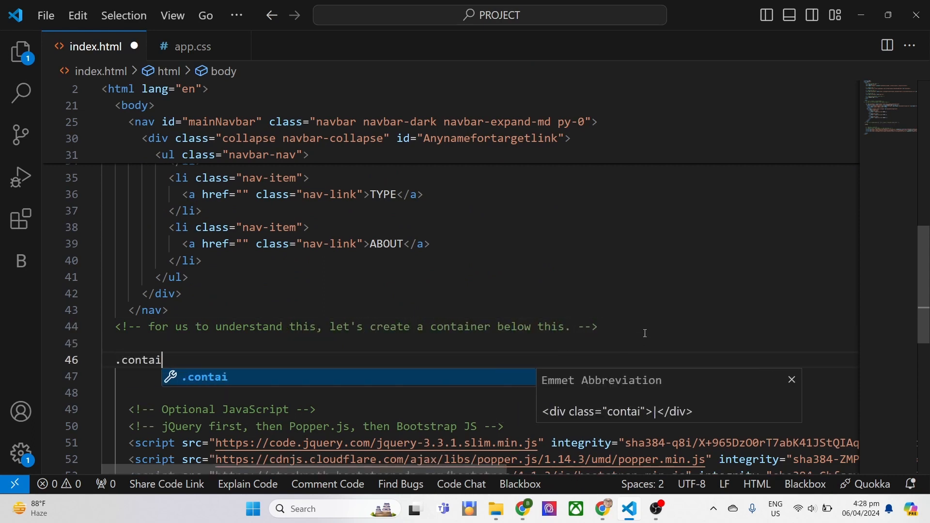
pyautogui.press('Tab')
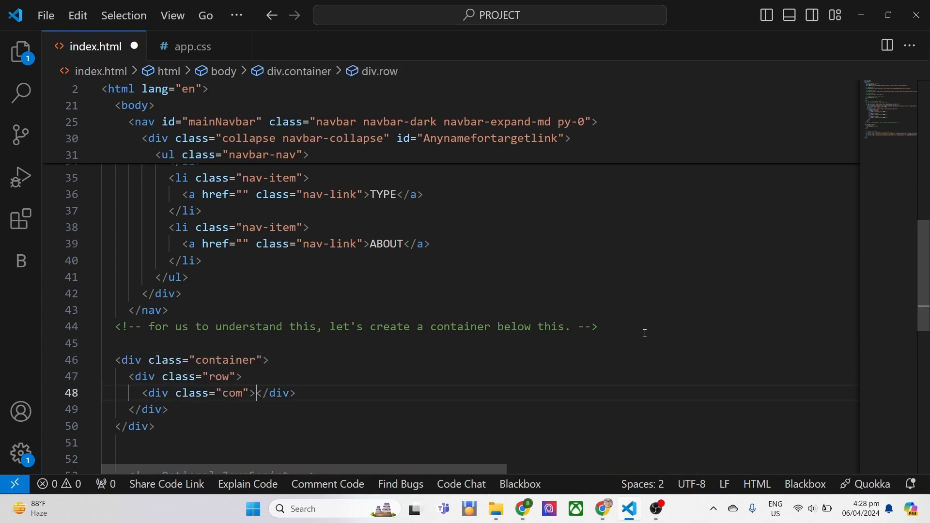
pyautogui.write('l')
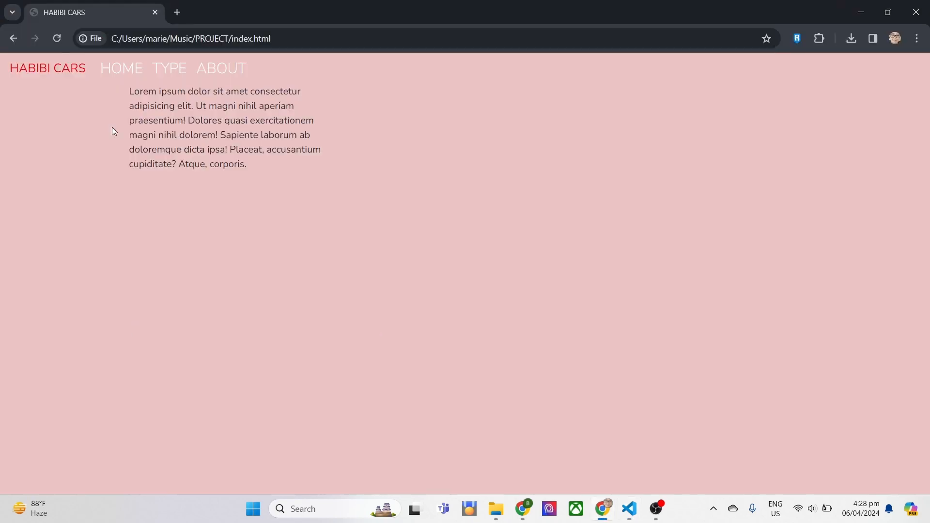
# - Scroll Chrome to confirm the navbar stays pinned, then select the fixed-on-top comment line
pyautogui.scroll(-3)
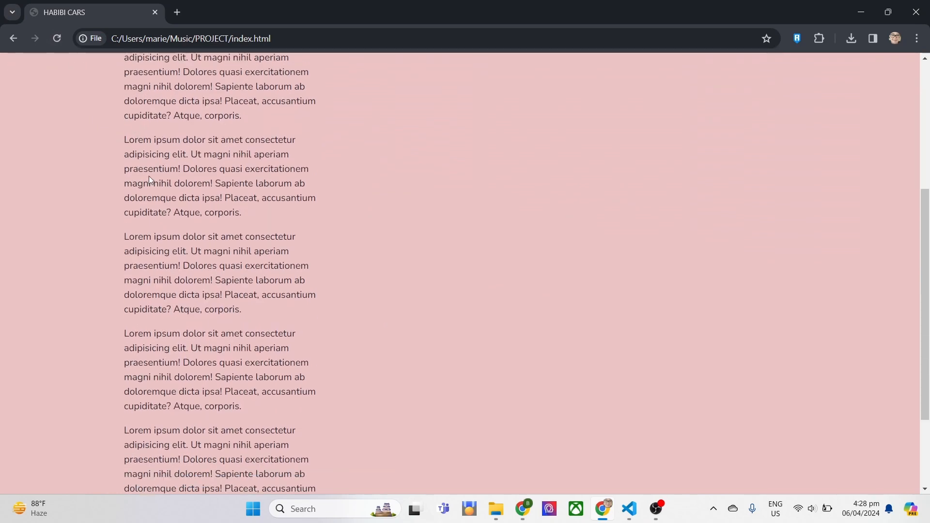
pyautogui.scroll(3)
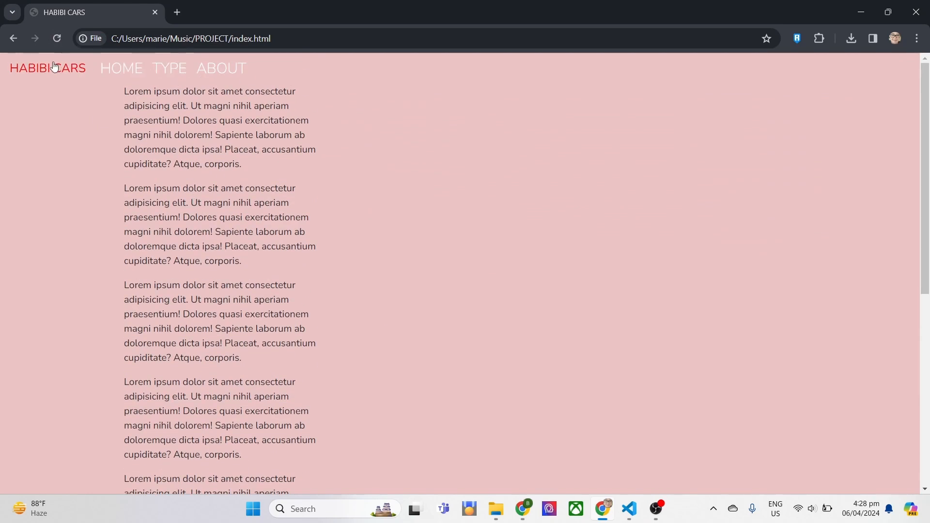
pyautogui.moveTo(290, 82)
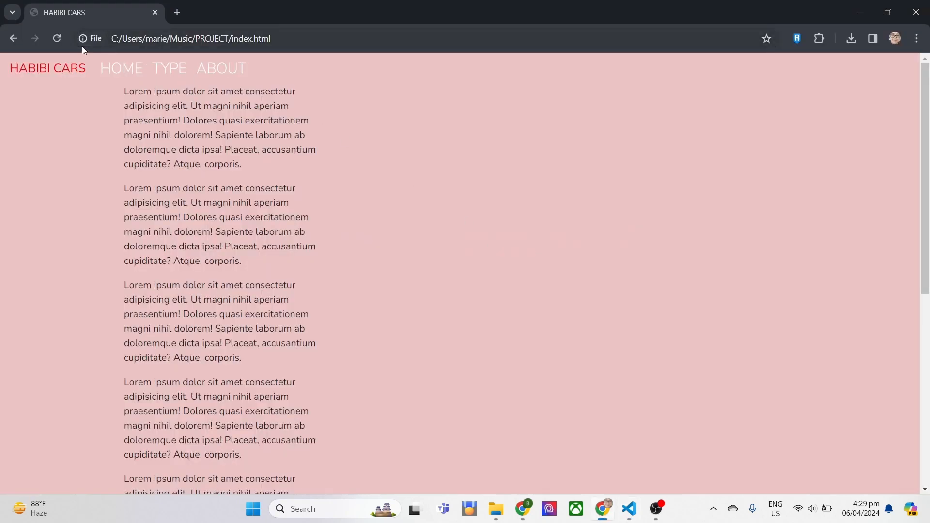
pyautogui.scroll(-3)
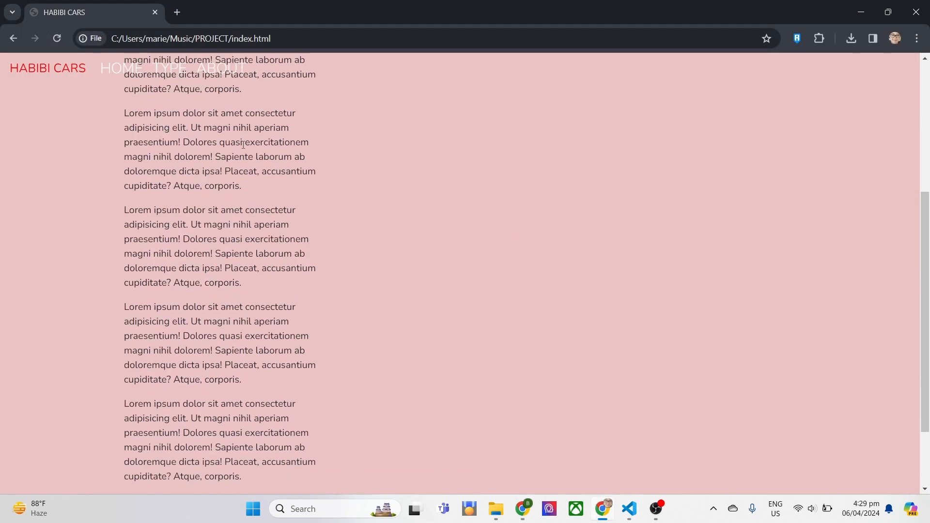
pyautogui.scroll(-3)
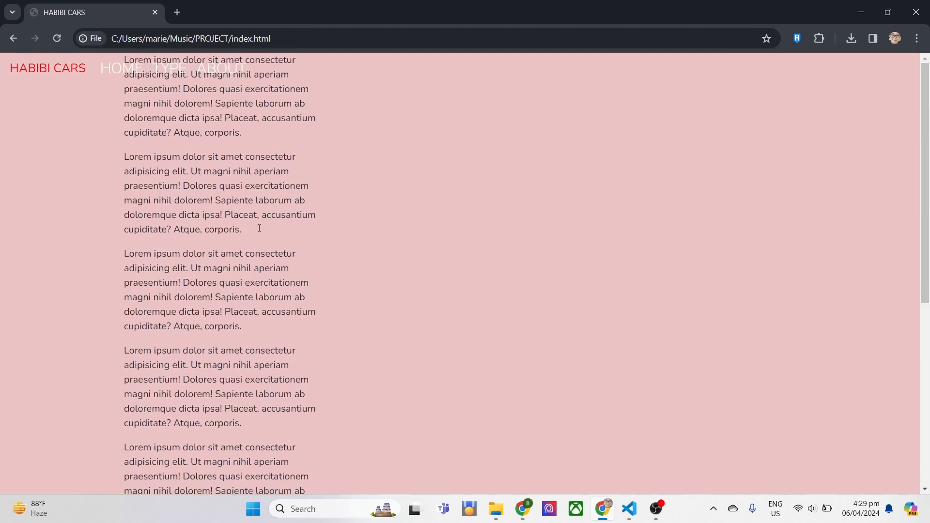
pyautogui.click(629, 509)
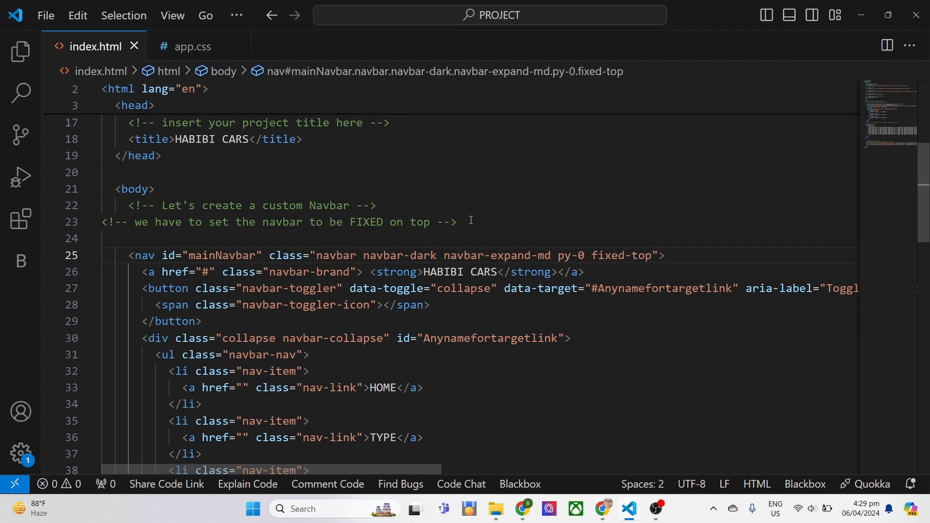
pyautogui.tripleClick(274, 222)
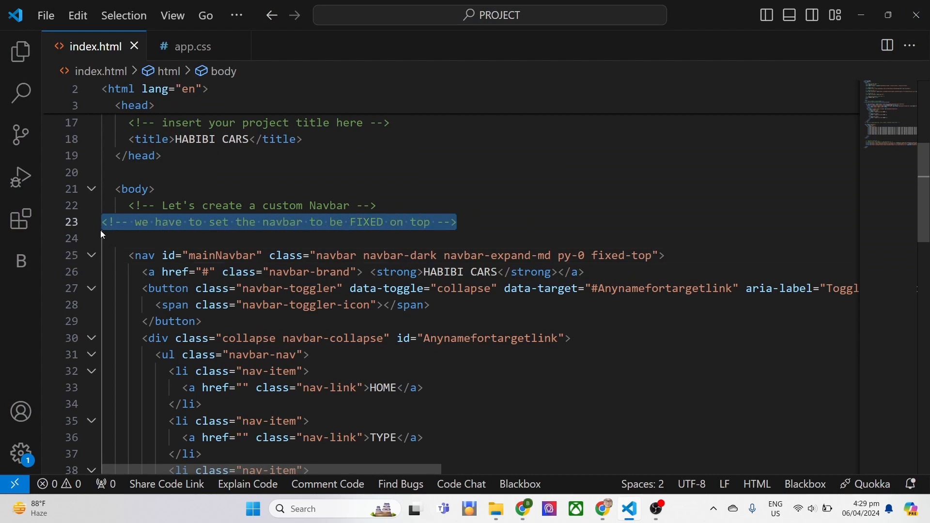